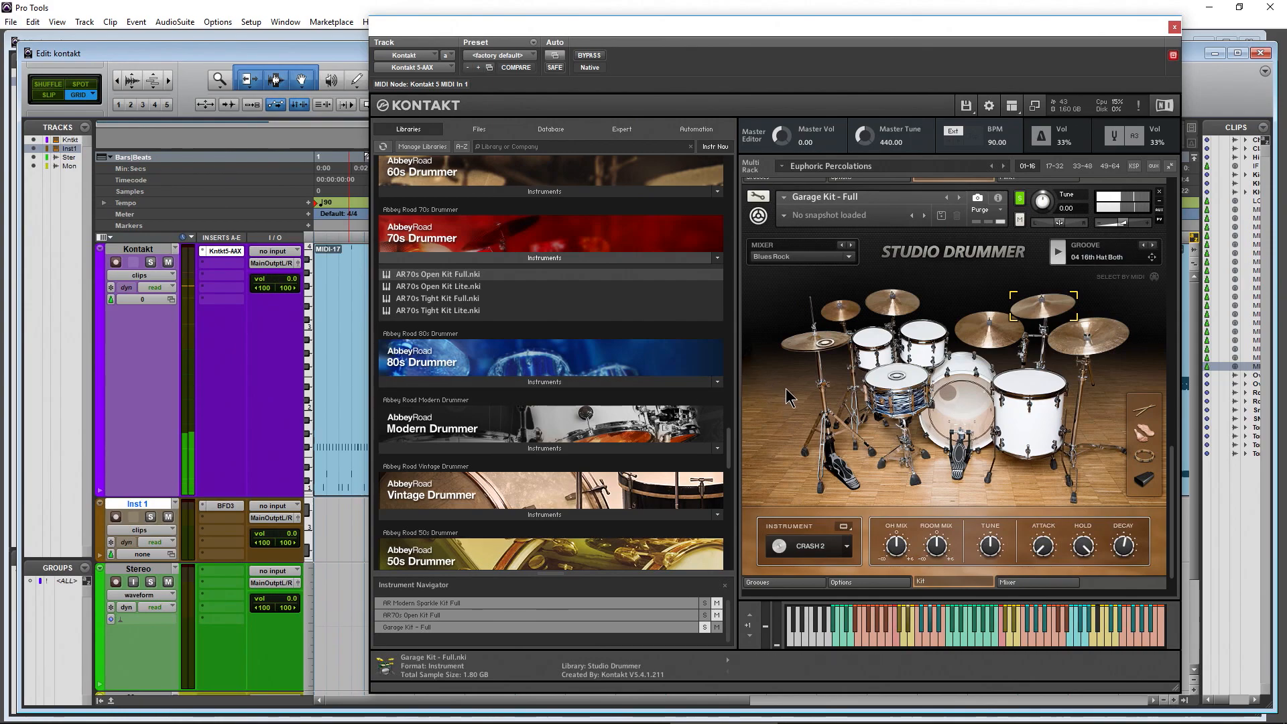
mouse_move(853, 250)
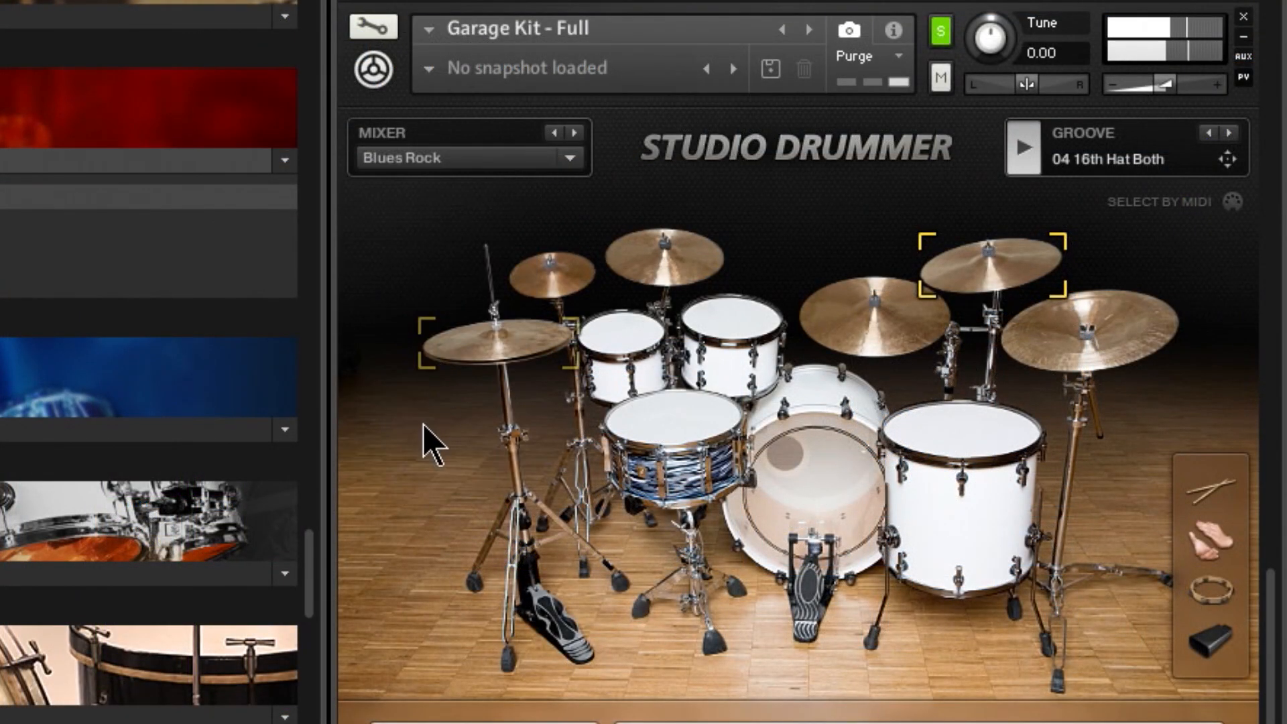
Change Studio Drummer's Garage Kit mixer preset from Blues Rock to Indie Rock.
left_click(468, 157)
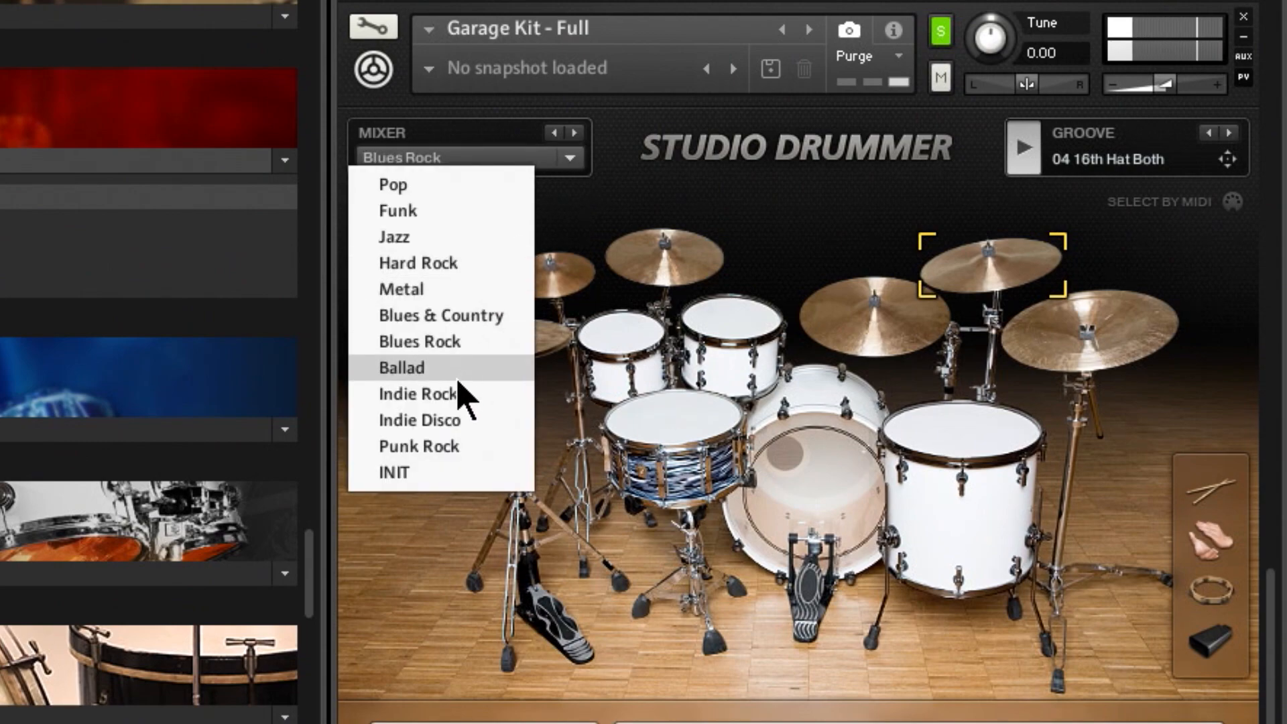
left_click(417, 394)
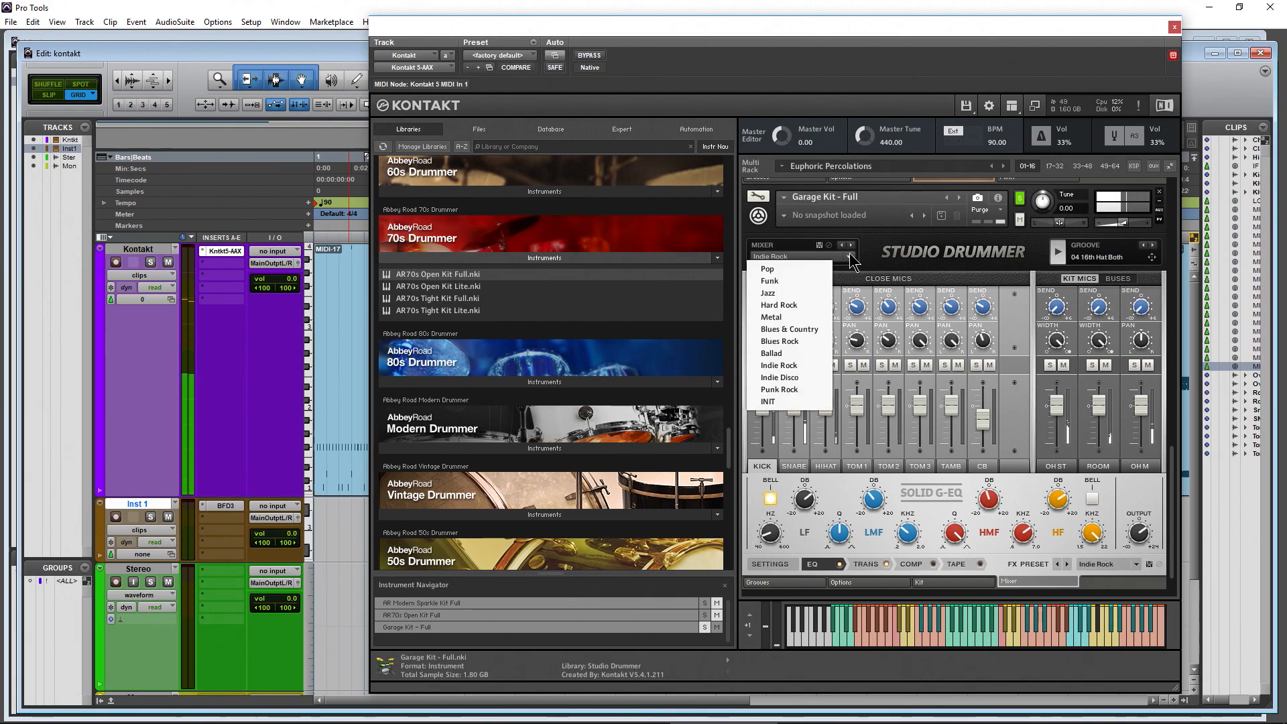
Load the Metal mixer preset and play the Metal groove '06 8th Hat Open Multi'.
left_click(770, 317)
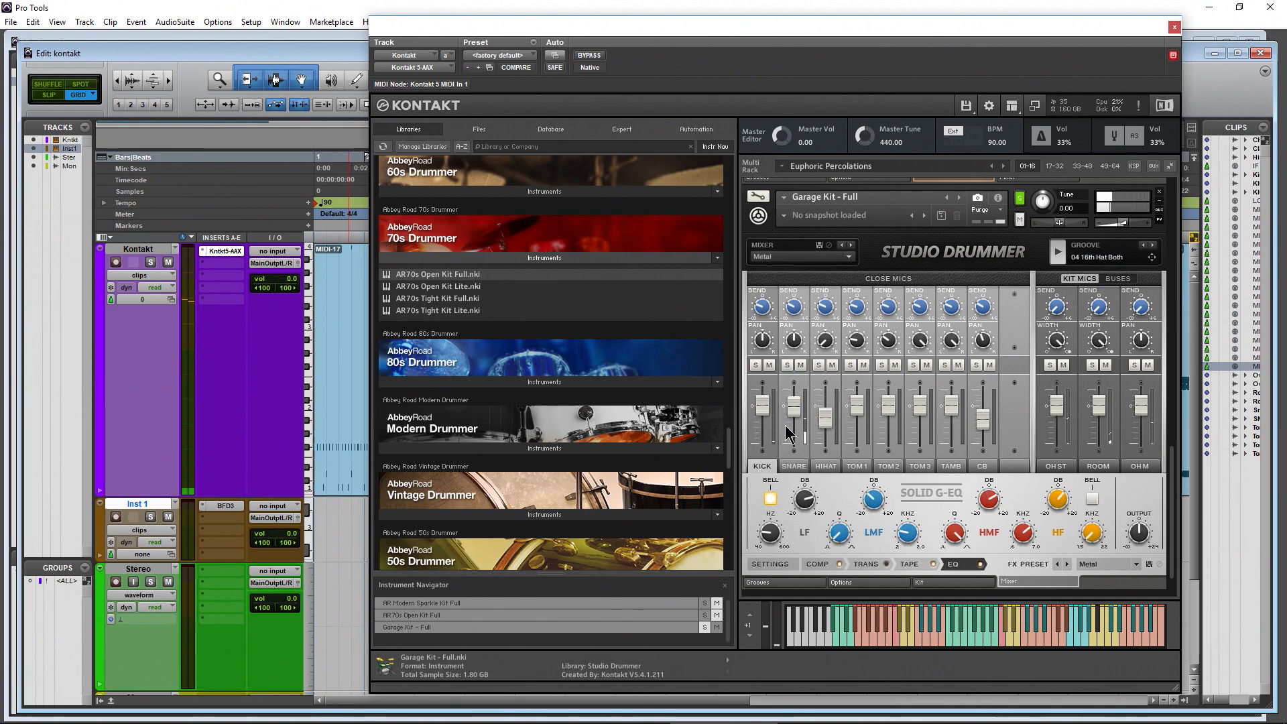
left_click(757, 581)
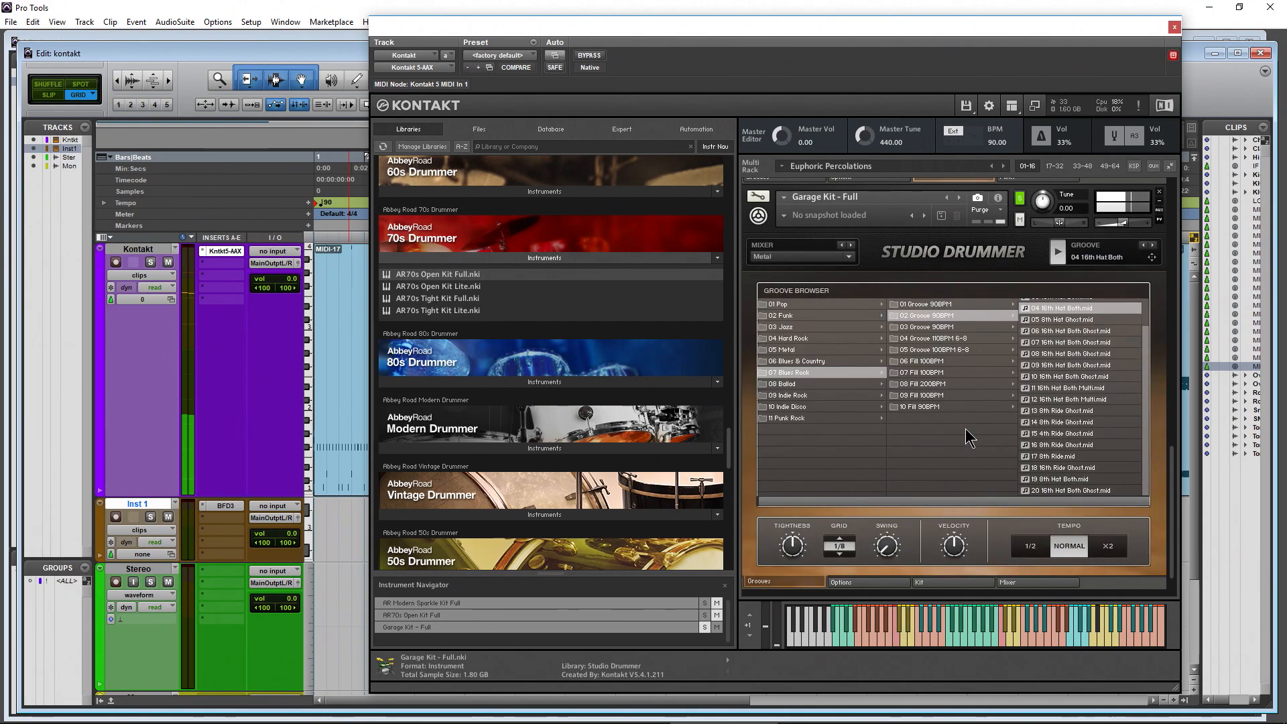
left_click(784, 349)
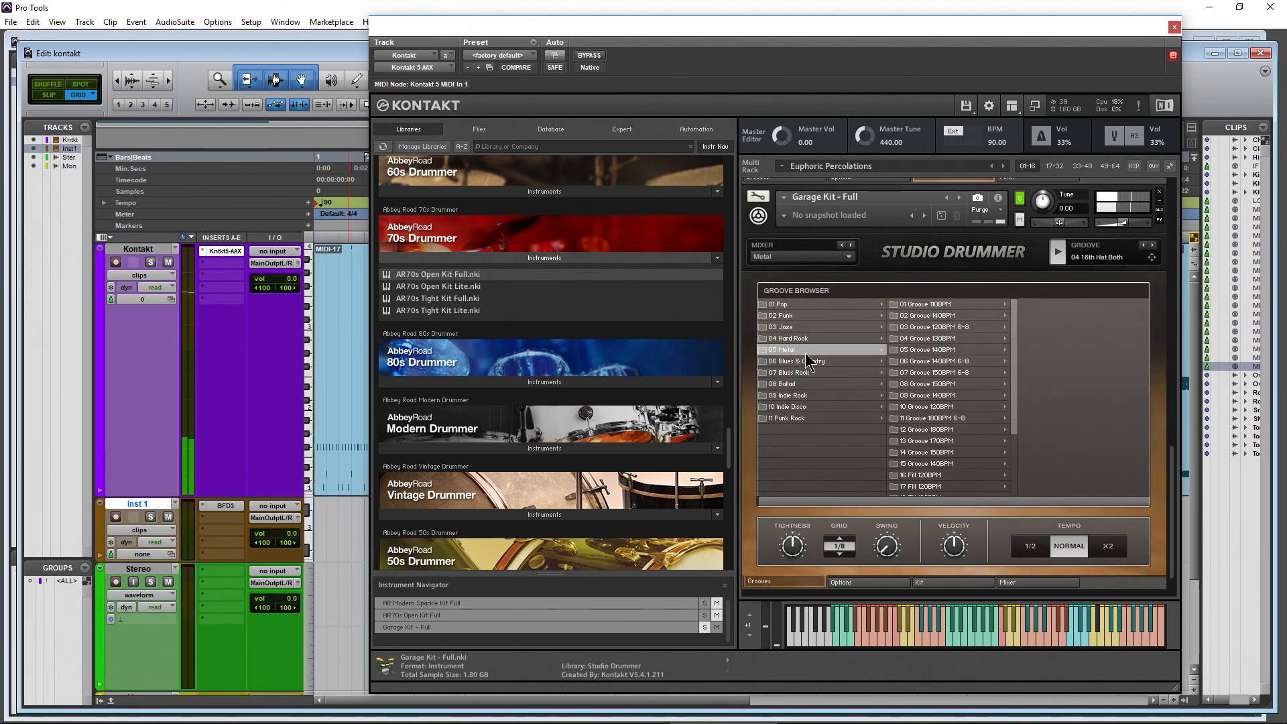
left_click(928, 360)
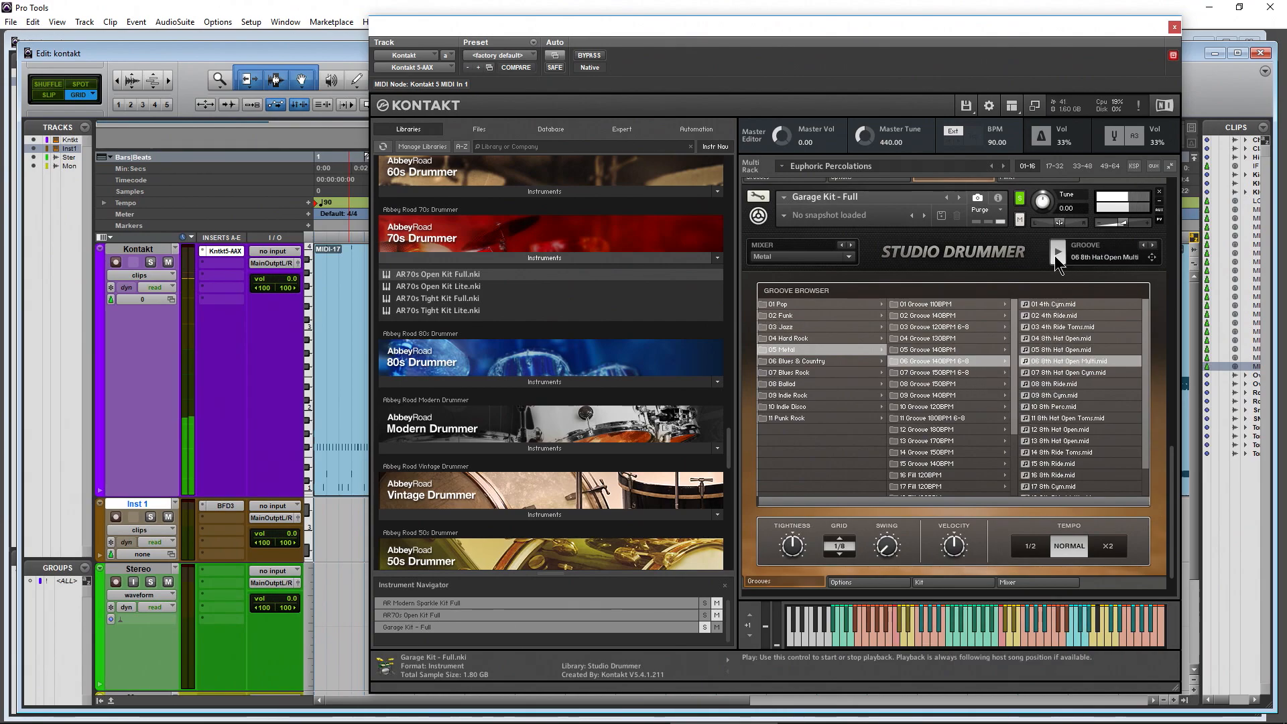
left_click(1058, 250)
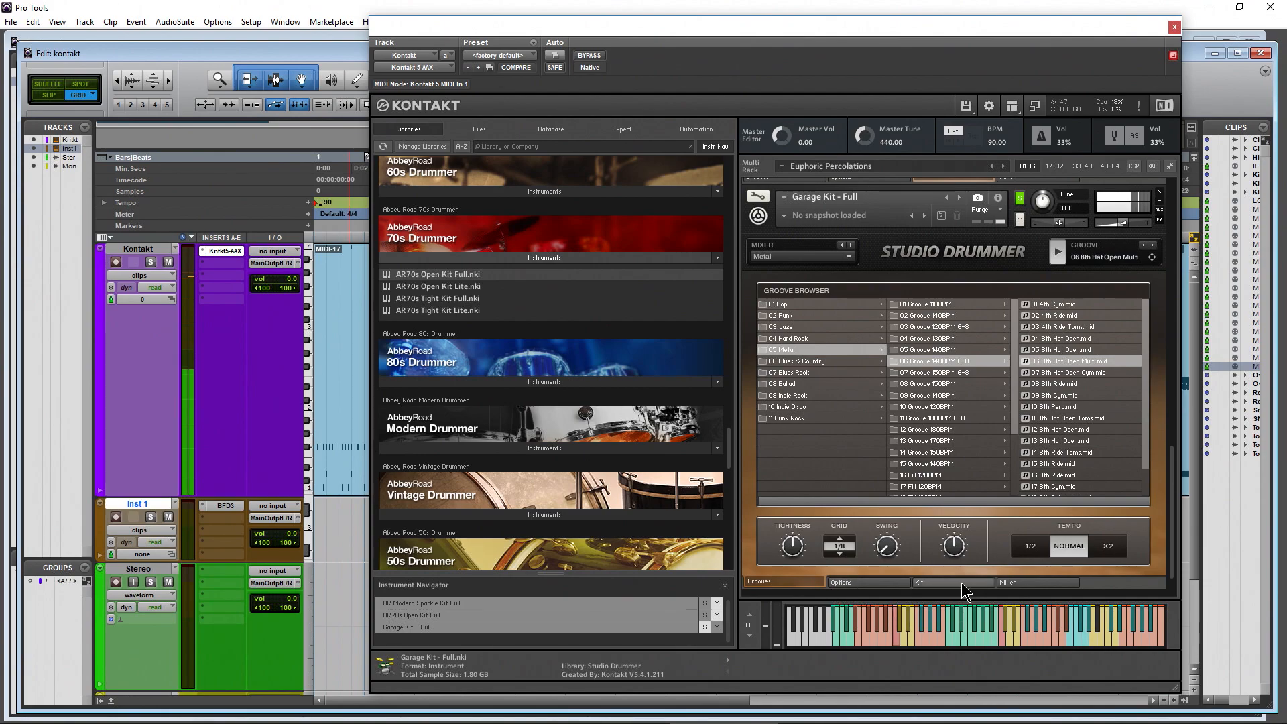
Inspect the kick channel's transient shaper and compressor, then unsolo the kick.
left_click(1006, 581)
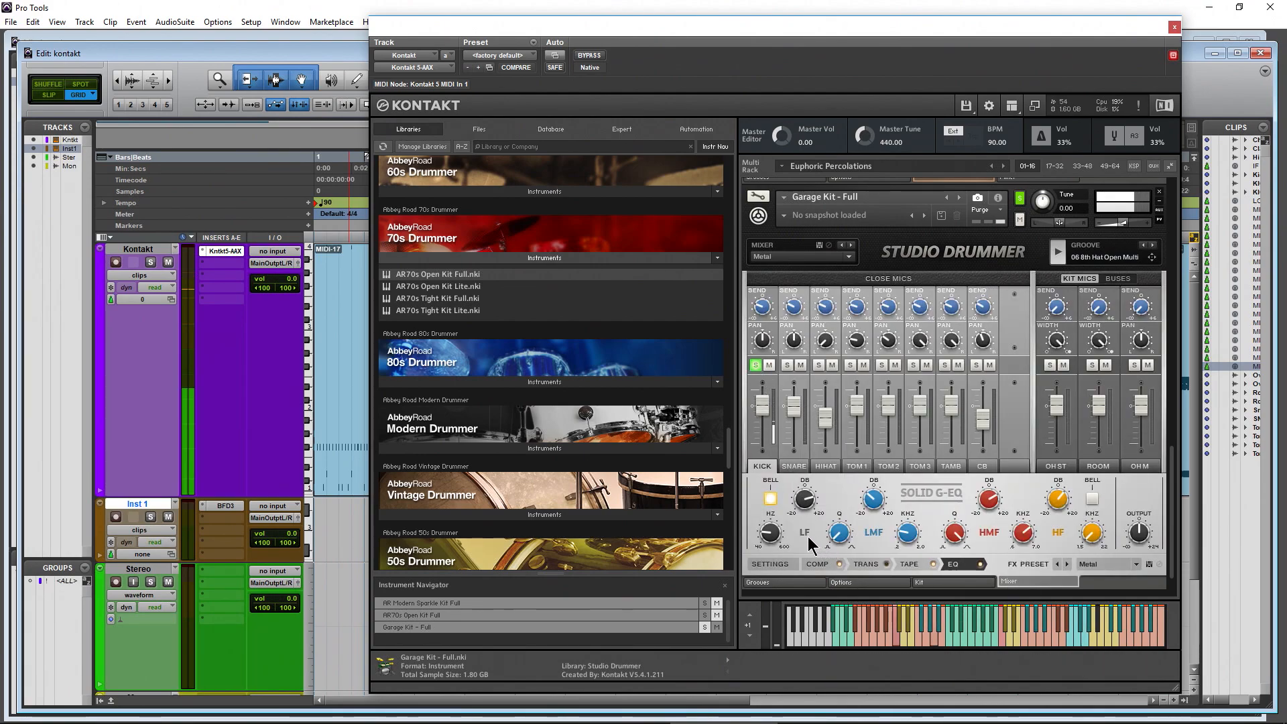
mouse_move(808, 532)
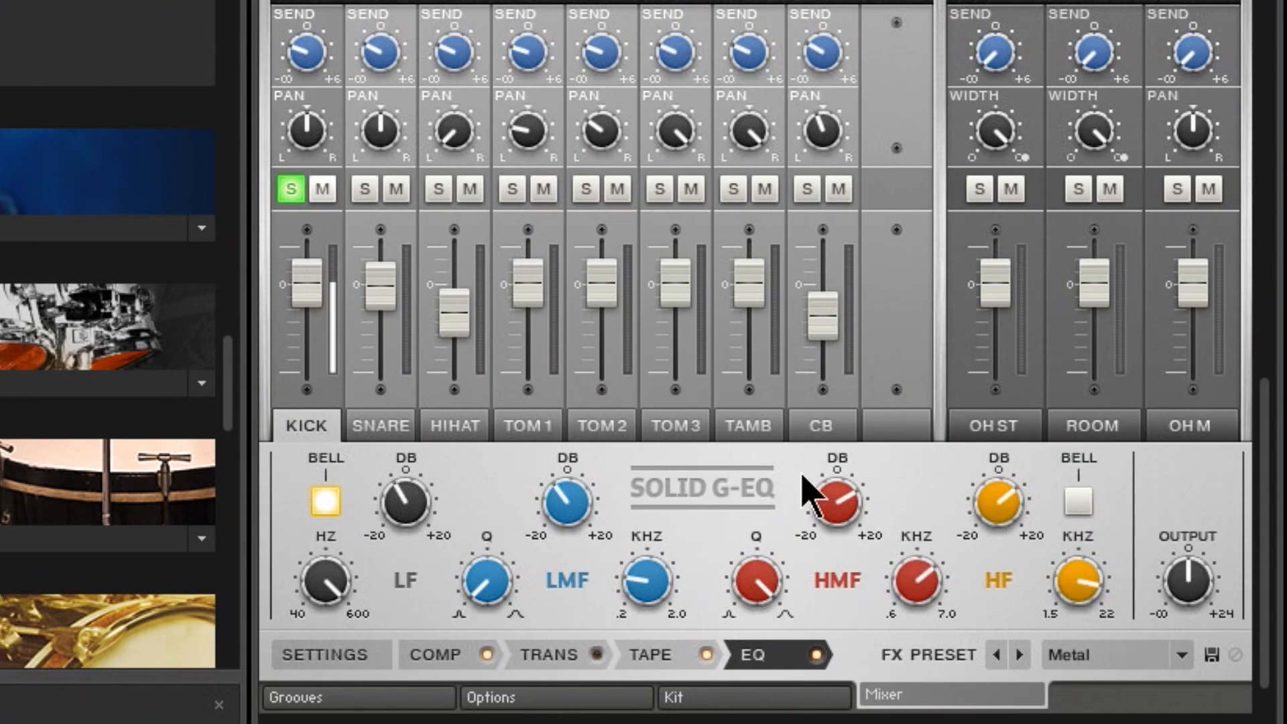
left_click(549, 654)
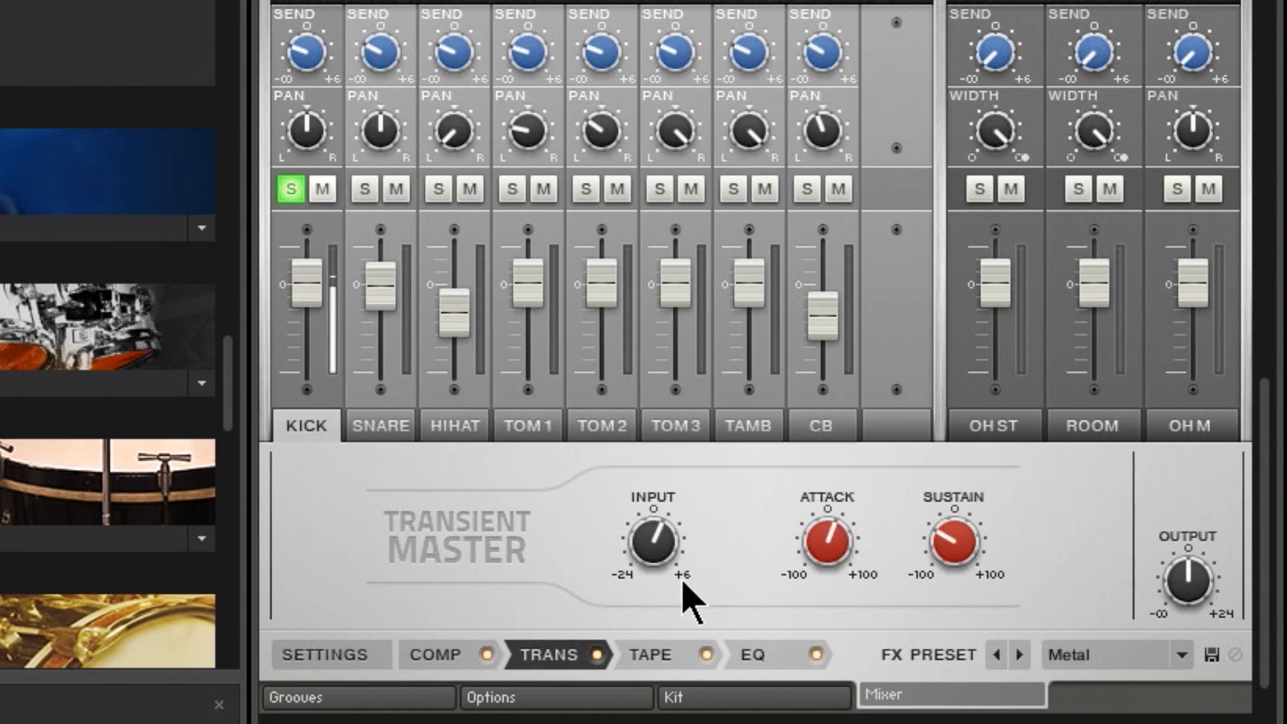
left_click(435, 654)
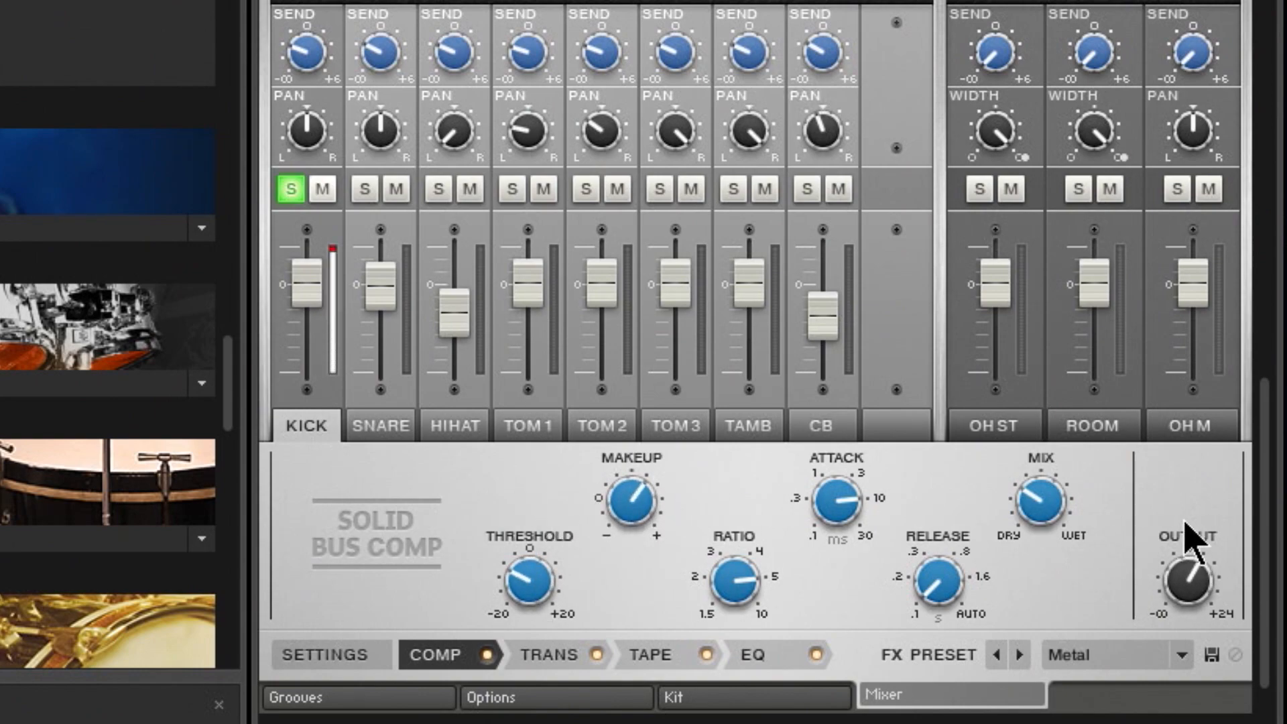
mouse_move(1046, 504)
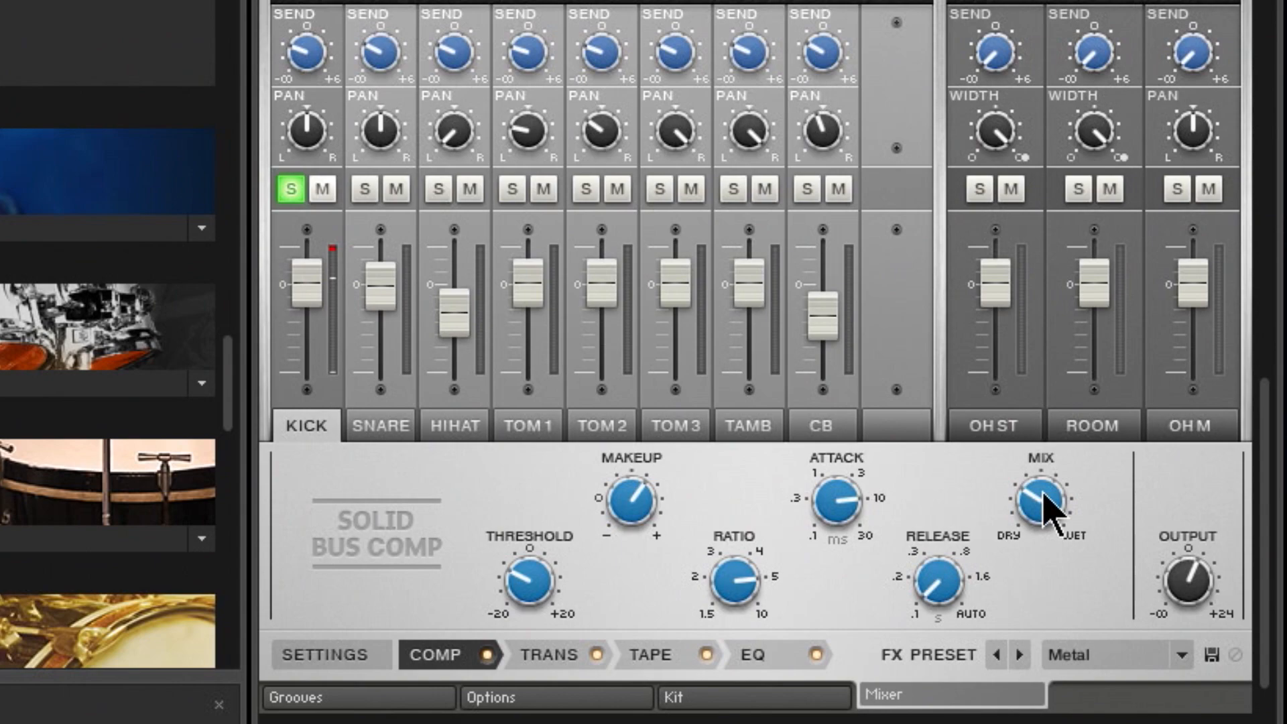
mouse_move(1092, 591)
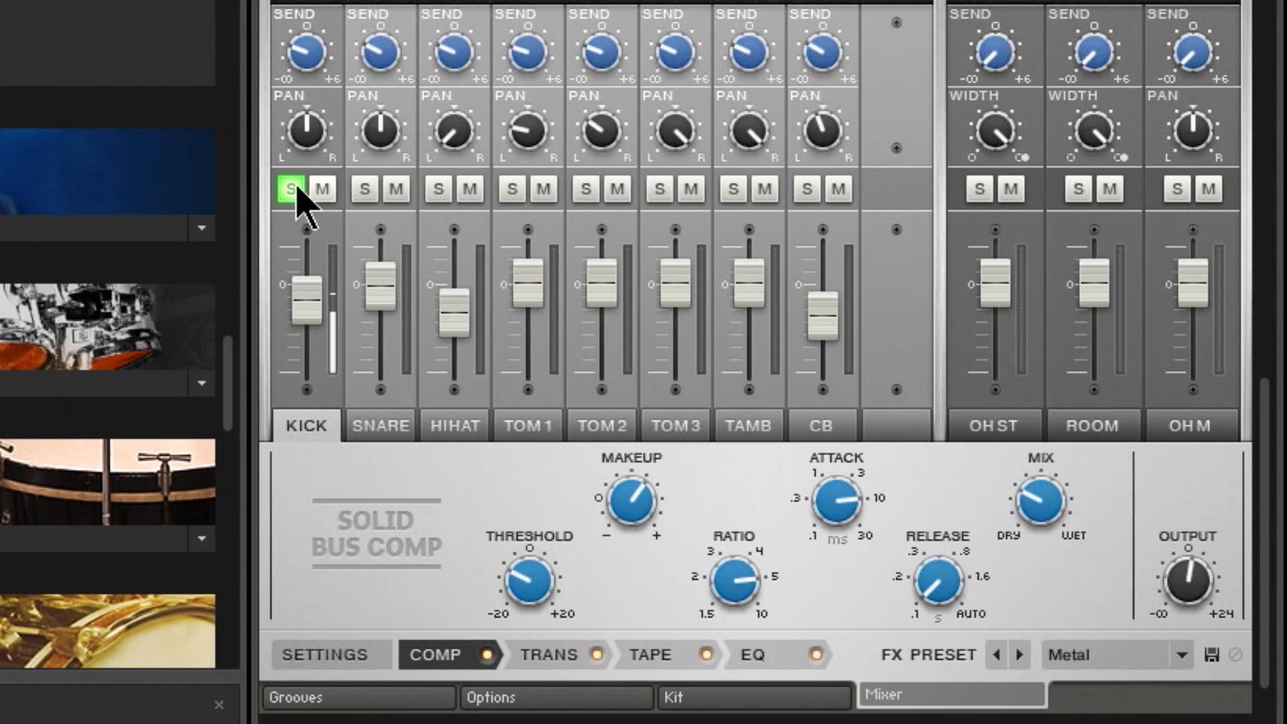
left_click(288, 190)
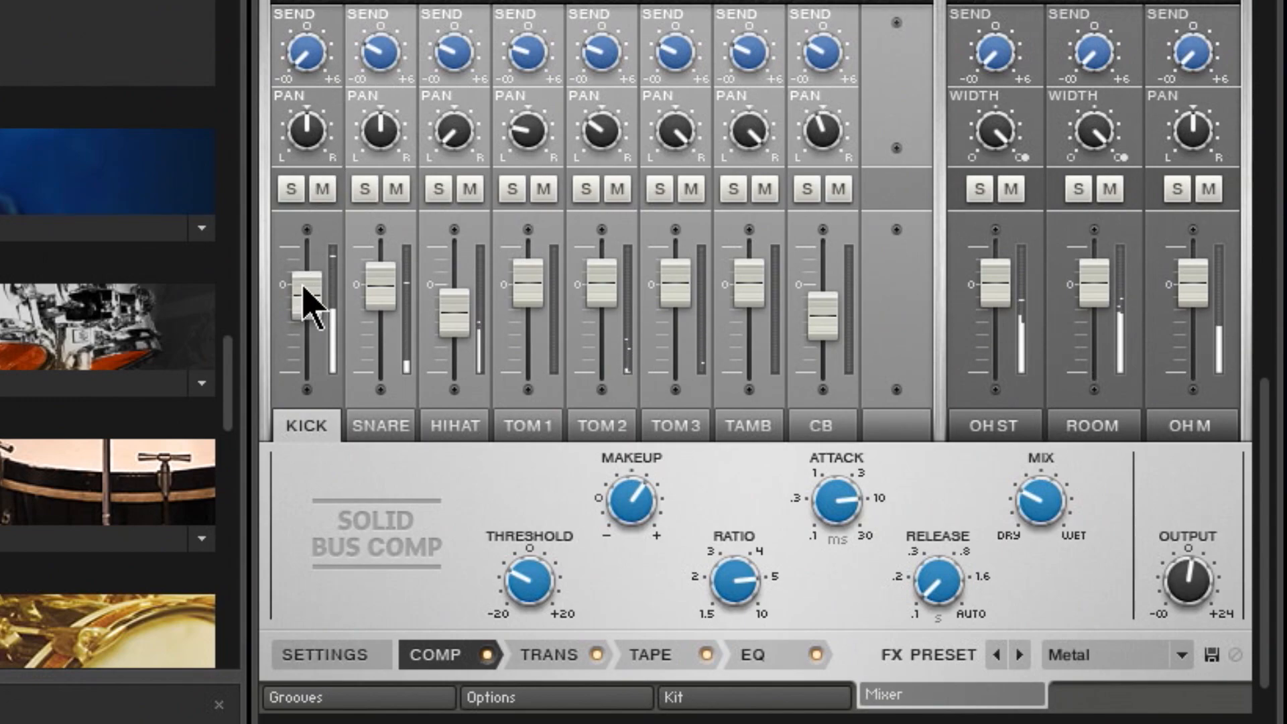
Lower the kick fader slightly and inspect snare, hi-hat and tambourine effect settings.
left_click_drag(307, 299, 315, 283)
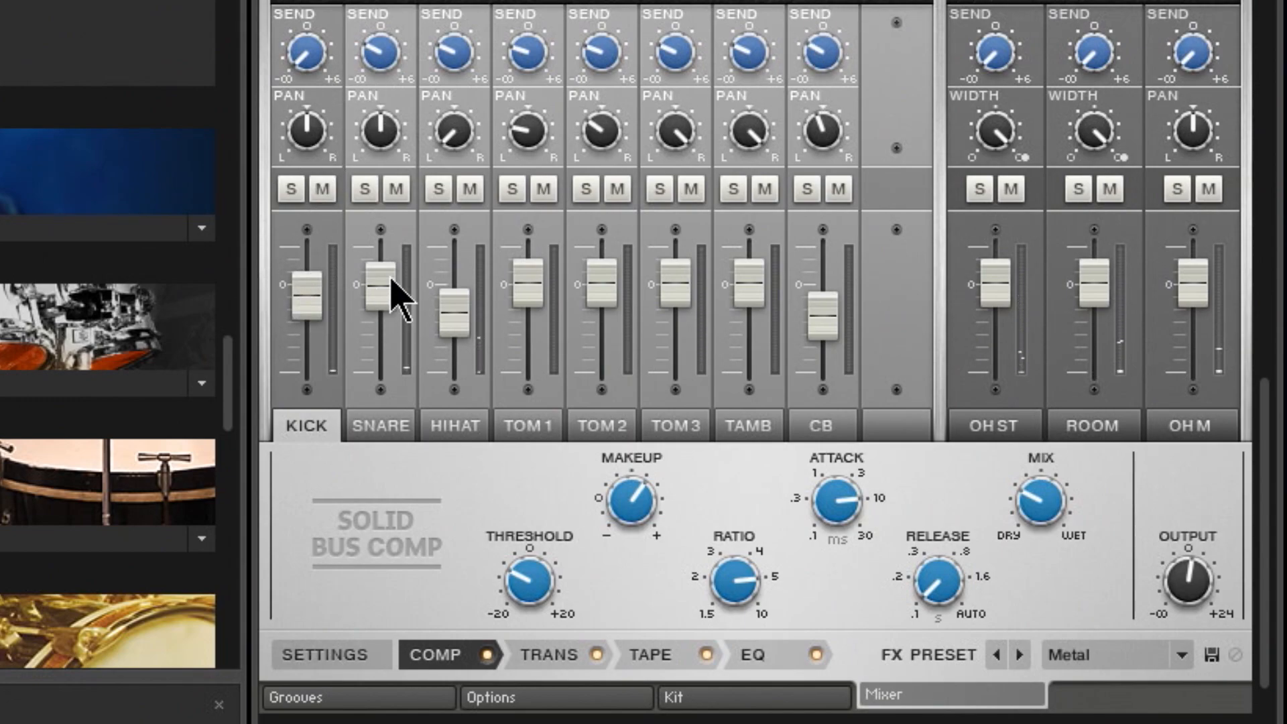
left_click(381, 425)
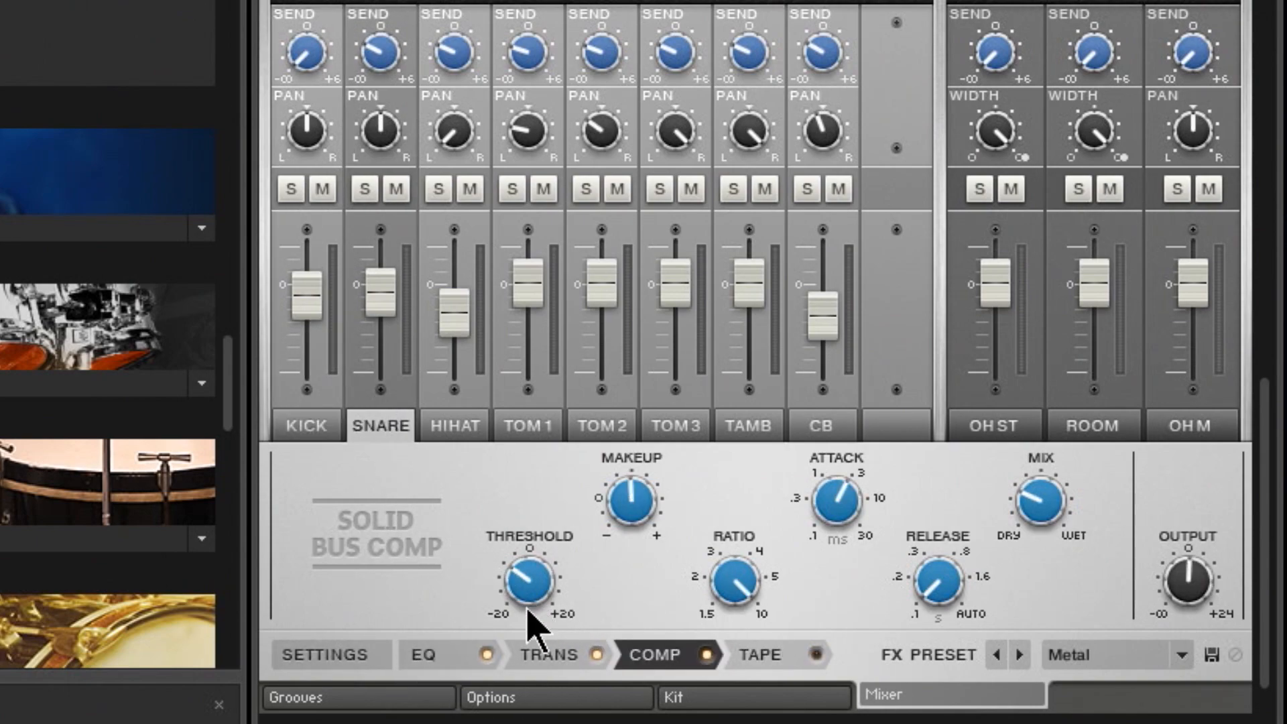
left_click(423, 655)
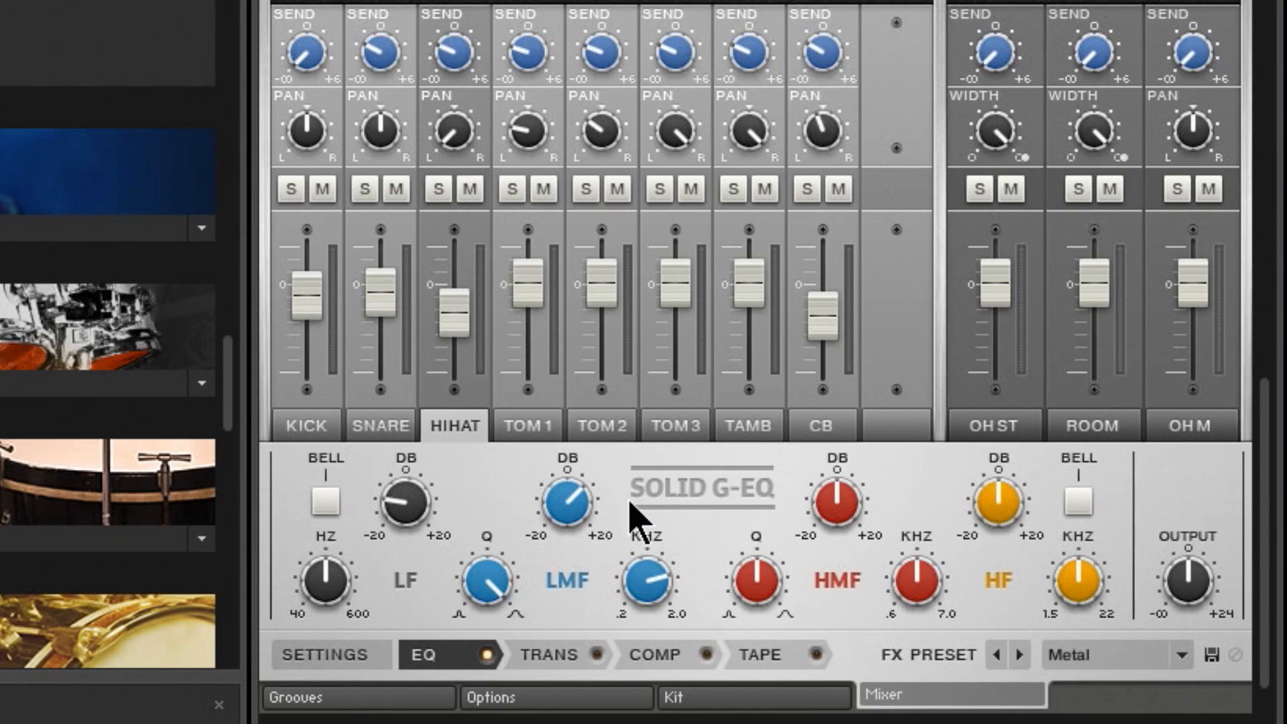
left_click(655, 654)
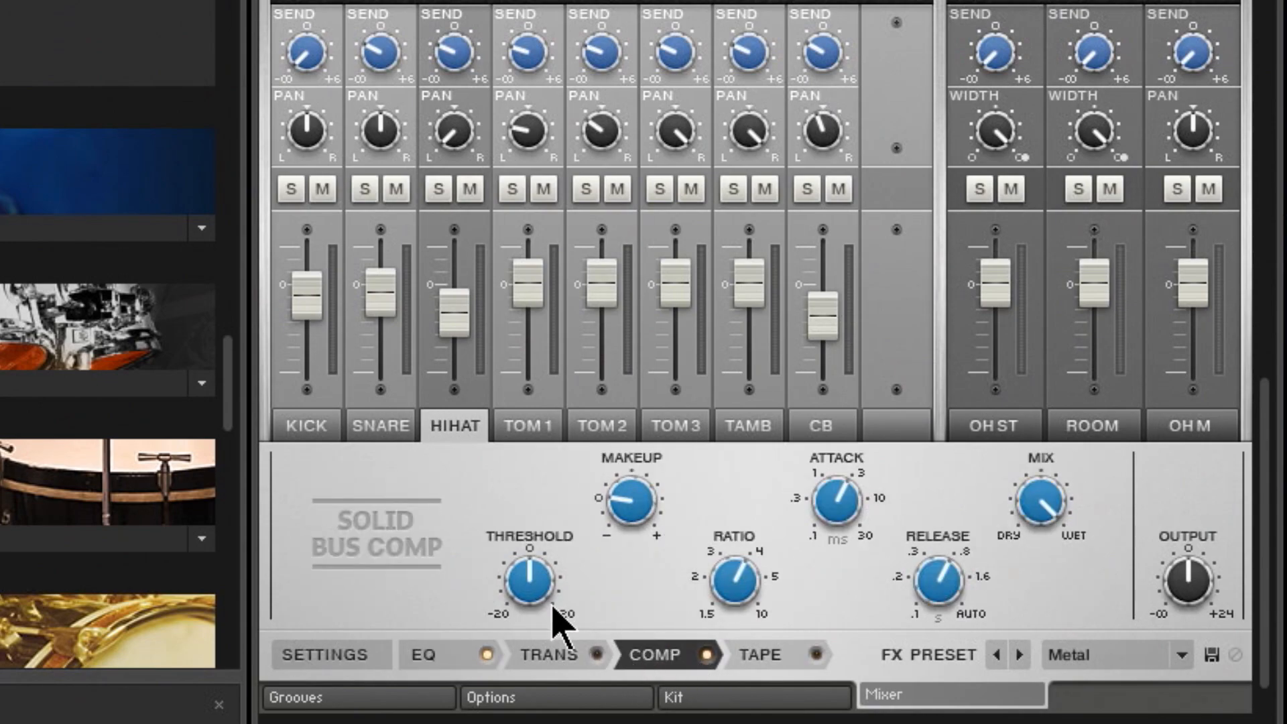
left_click(527, 425)
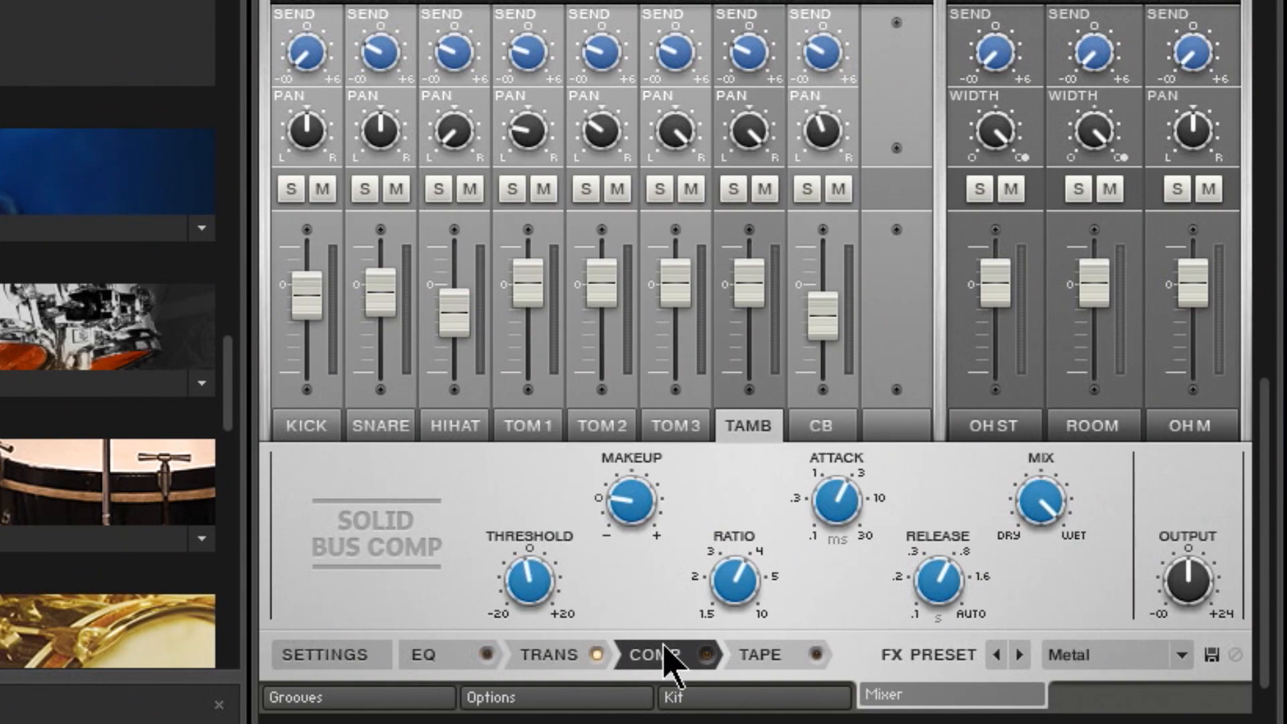
left_click(757, 654)
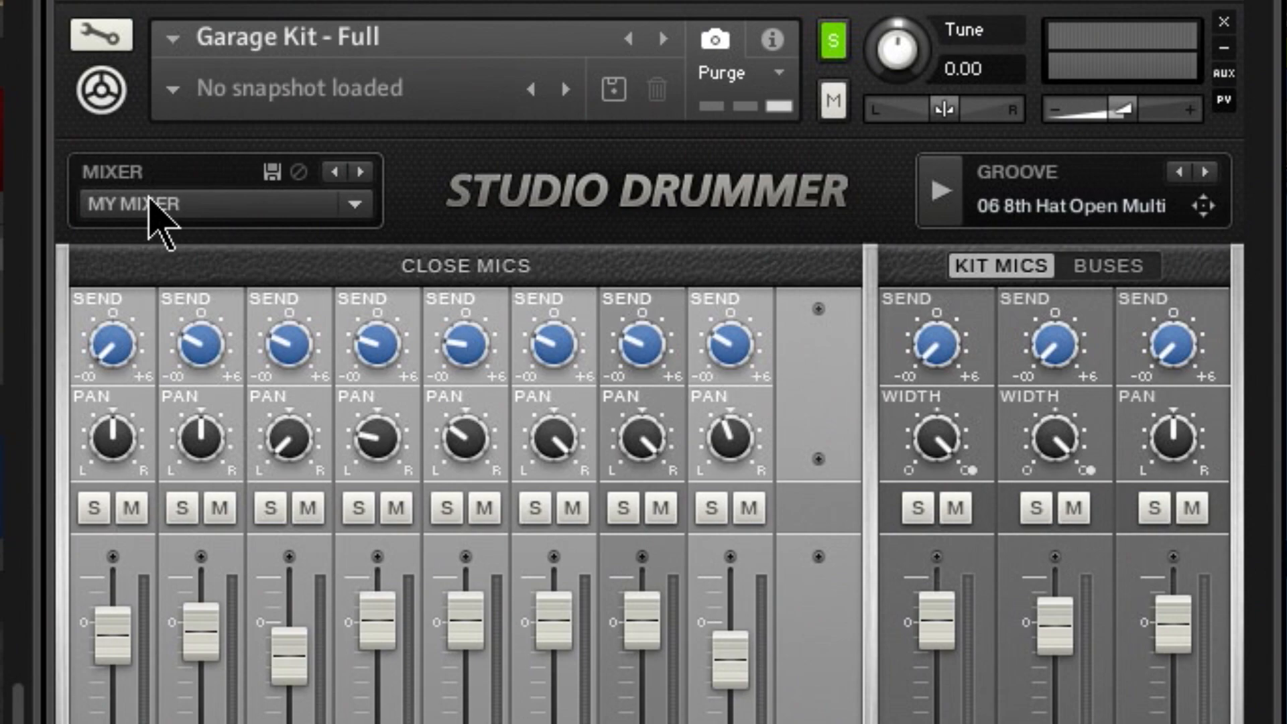
mouse_move(271, 189)
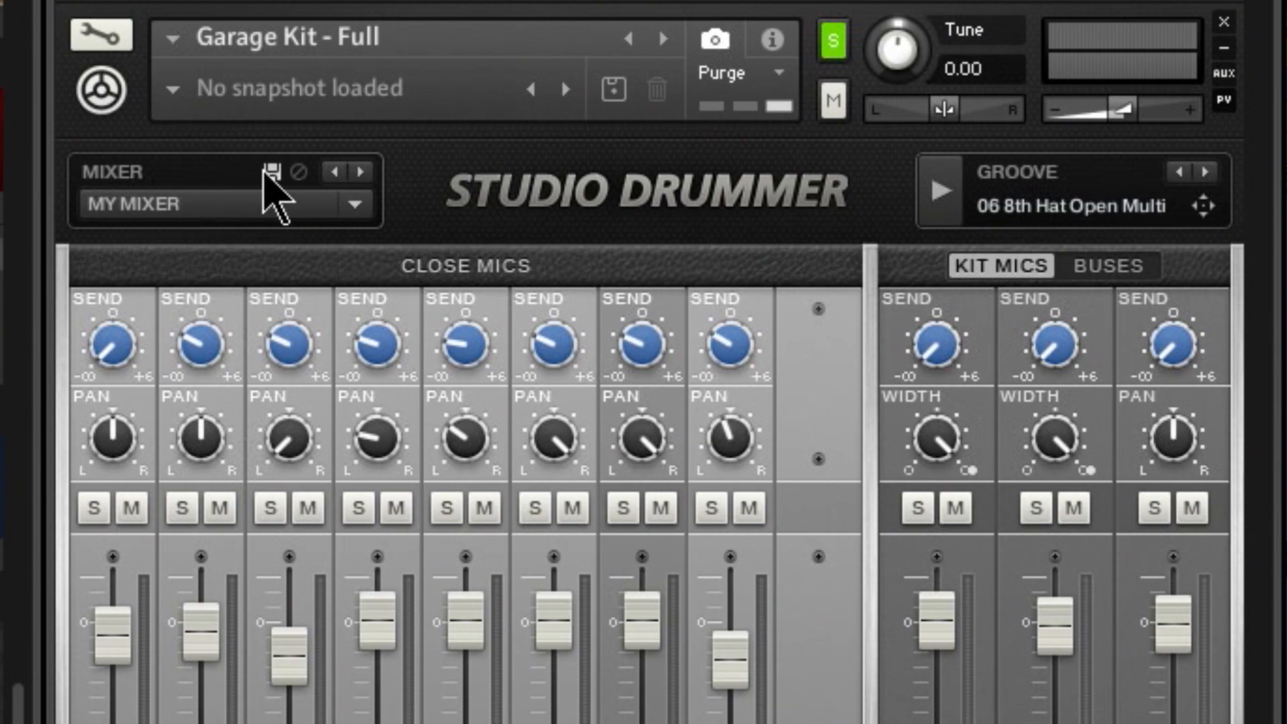
Store the current drum mixer settings under the preset name MY MIXER.
left_click(355, 205)
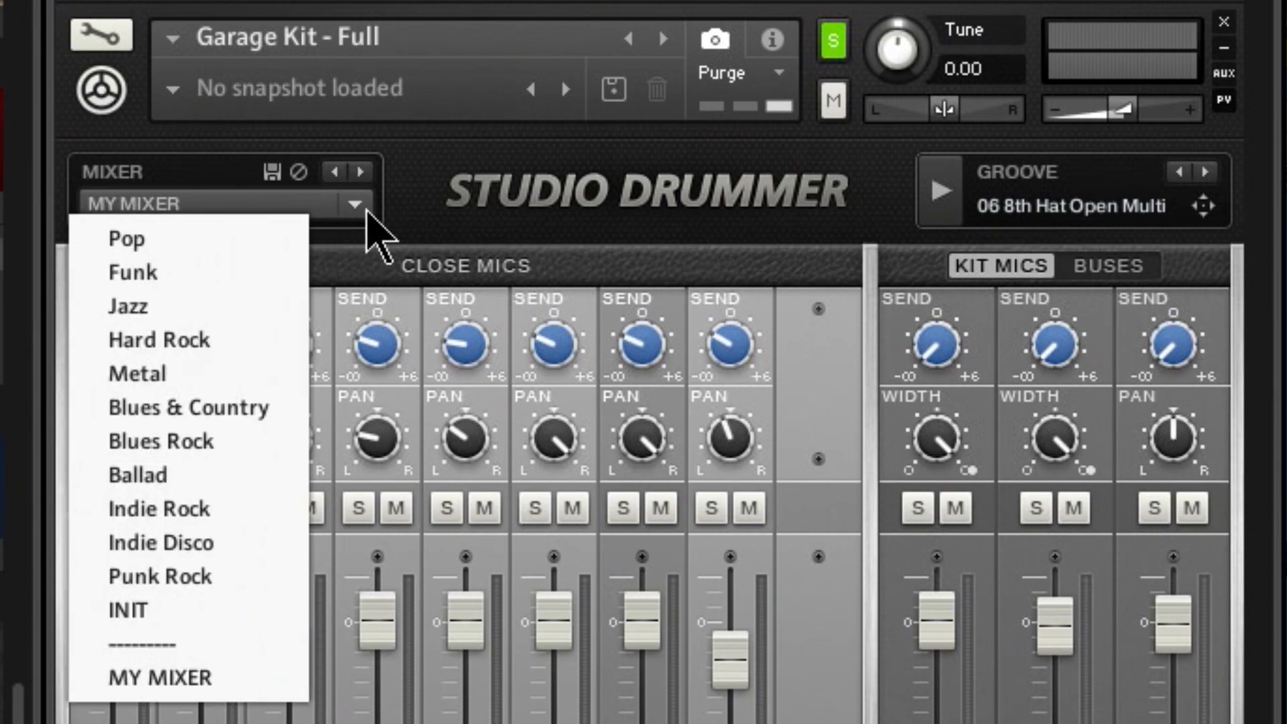
mouse_move(160, 677)
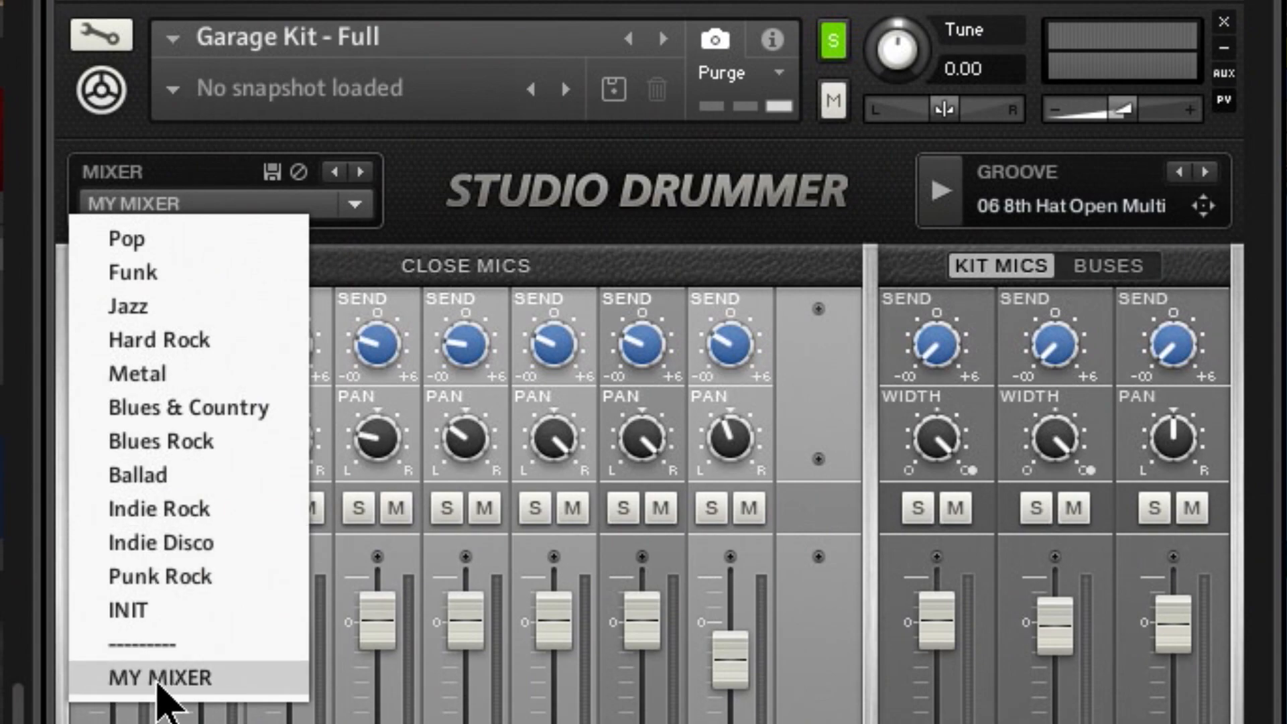
left_click(157, 677)
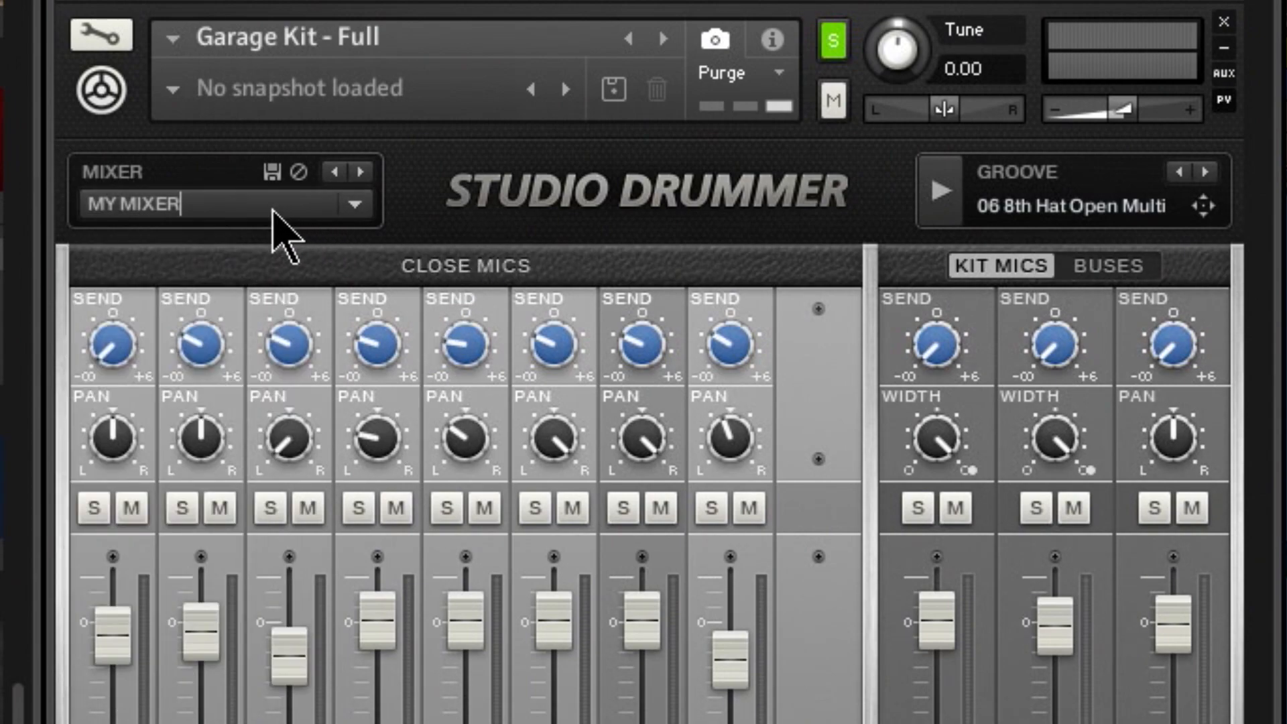
mouse_move(501, 217)
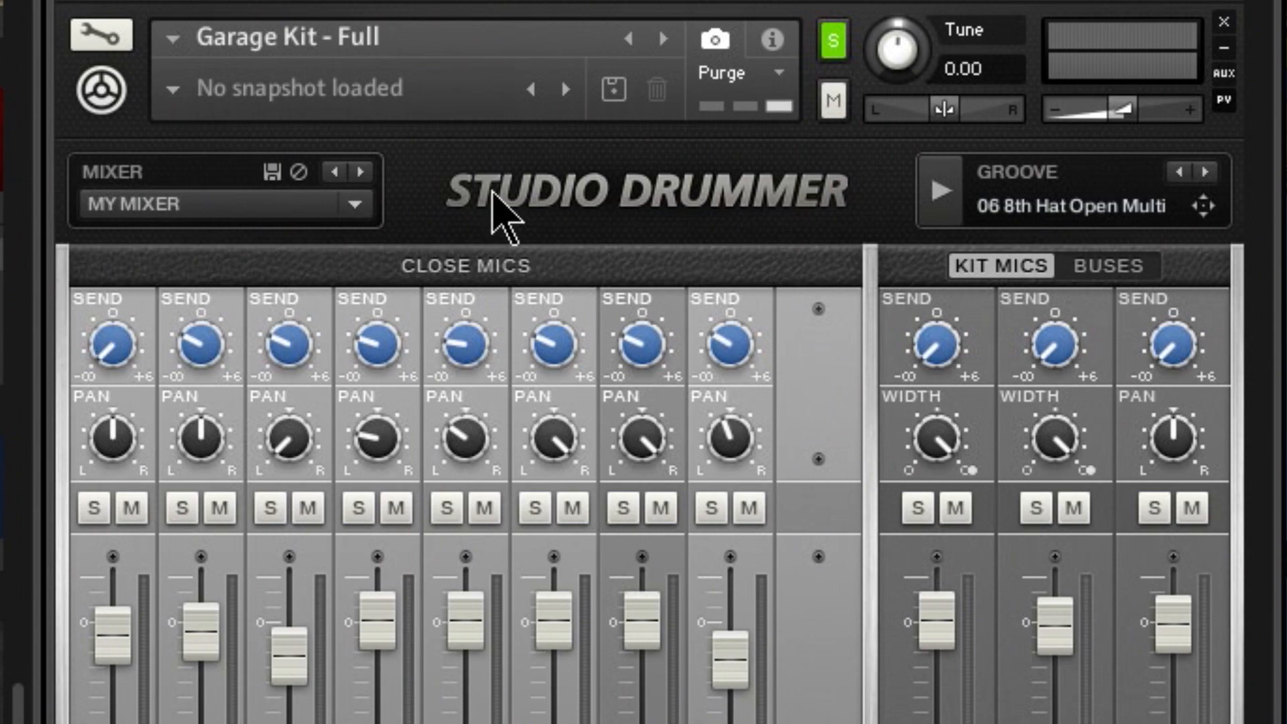
mouse_move(501, 221)
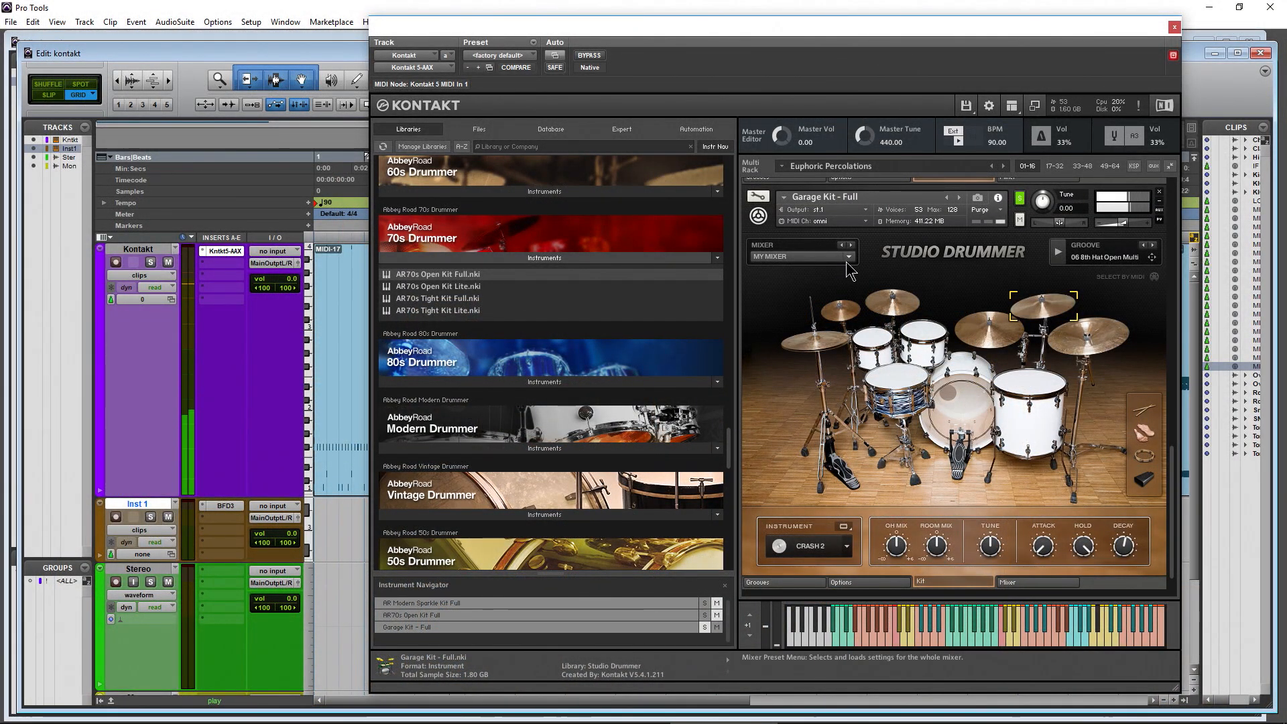
Audition the Hard Rock and Blues Rock mixer presets, then recall MY MIXER.
left_click(797, 256)
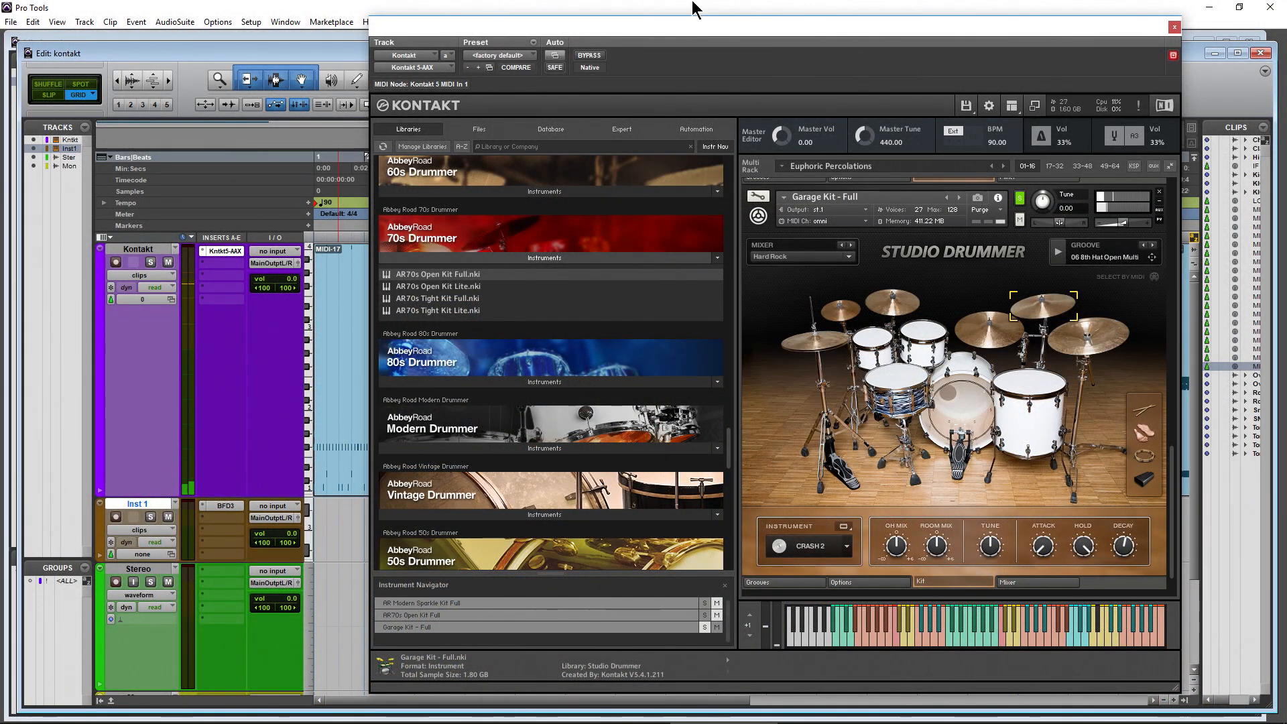
left_click(801, 256)
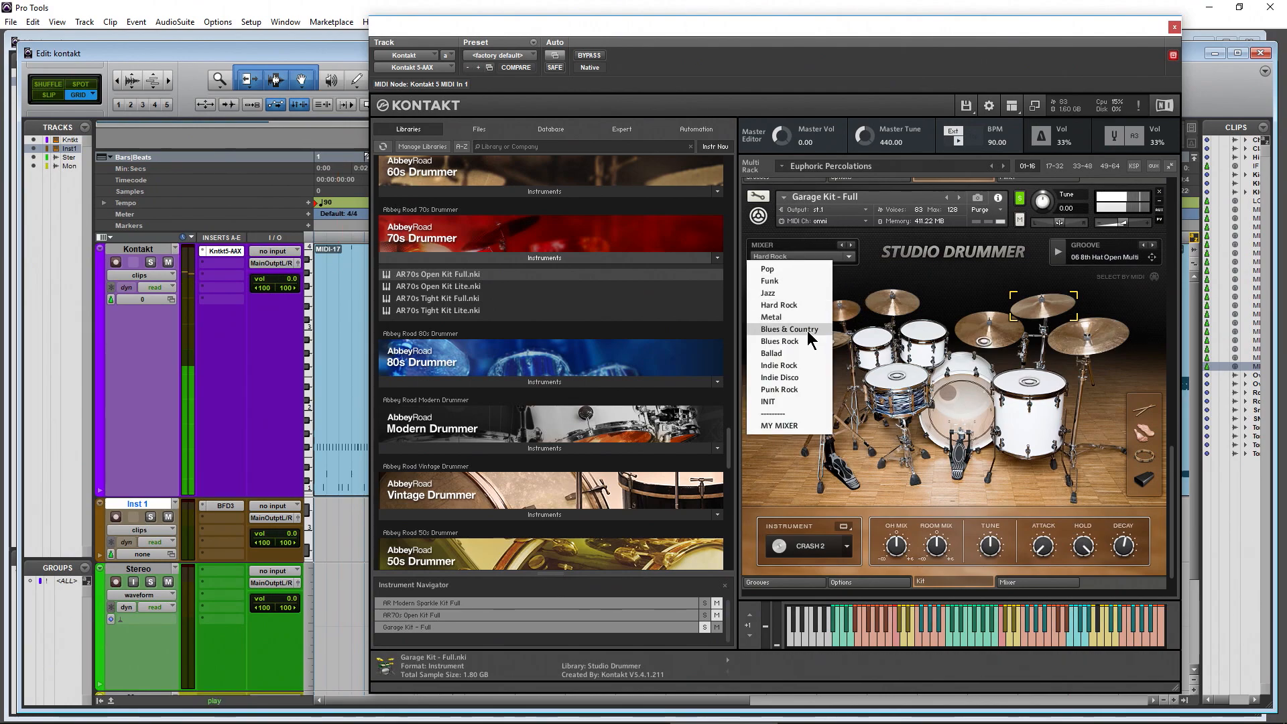
left_click(789, 340)
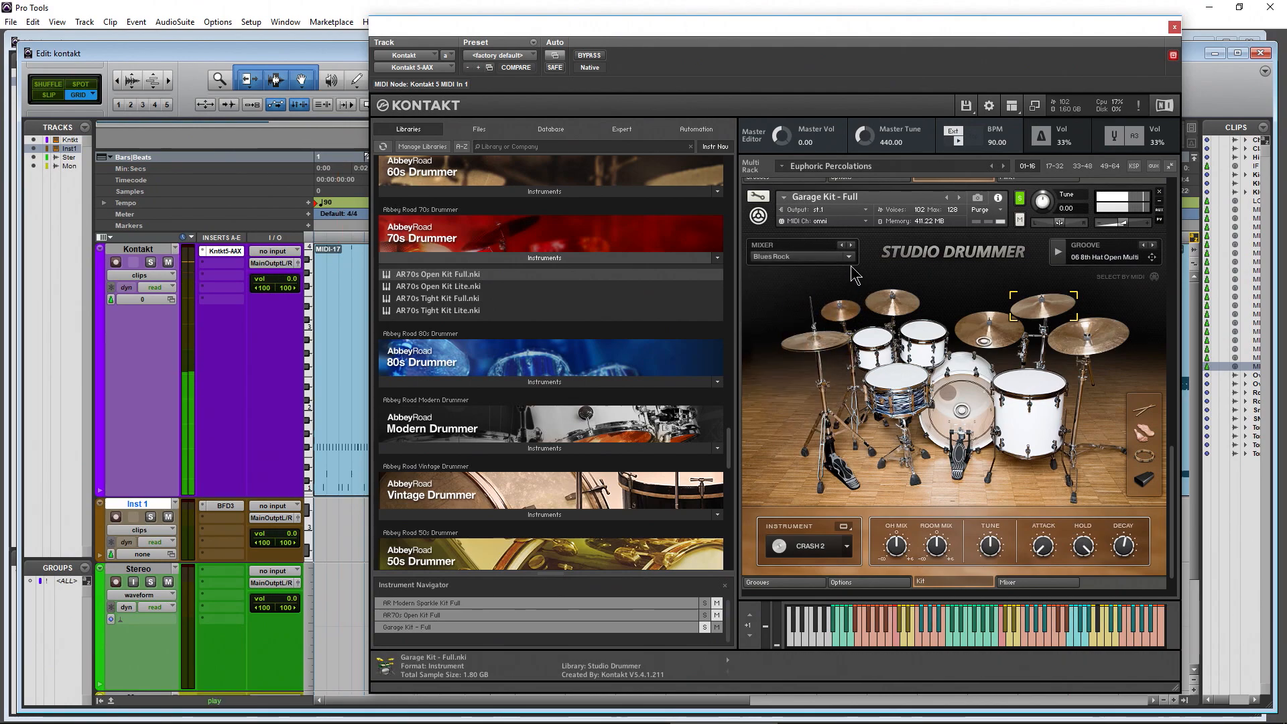
left_click(799, 256)
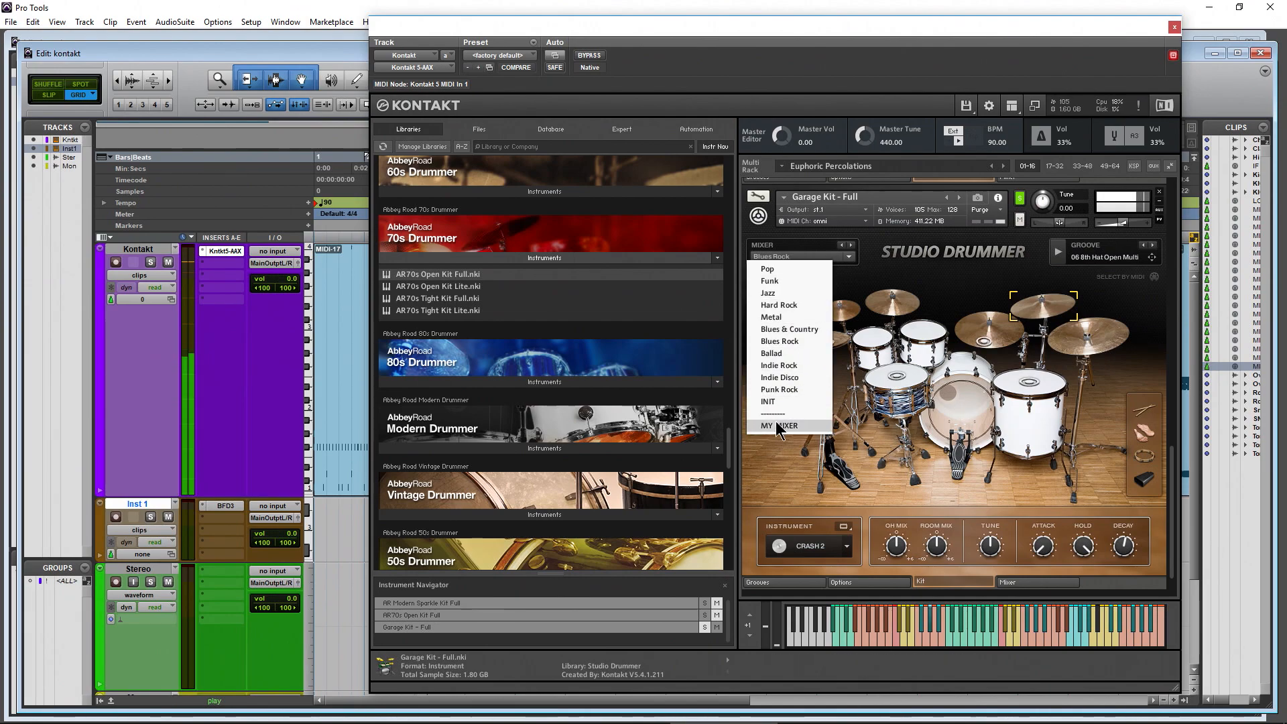
left_click(778, 425)
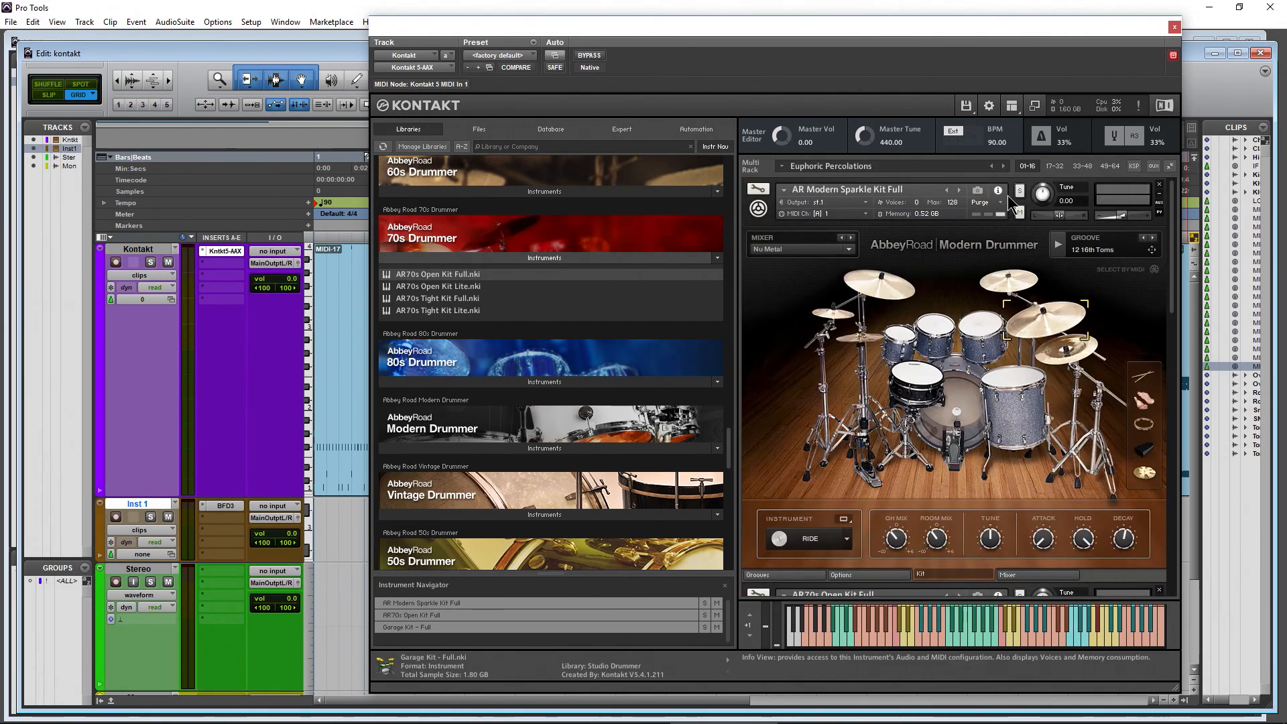
Open Modern Drummer's mixer preset list and show the full channel-strip mixer.
left_click(801, 249)
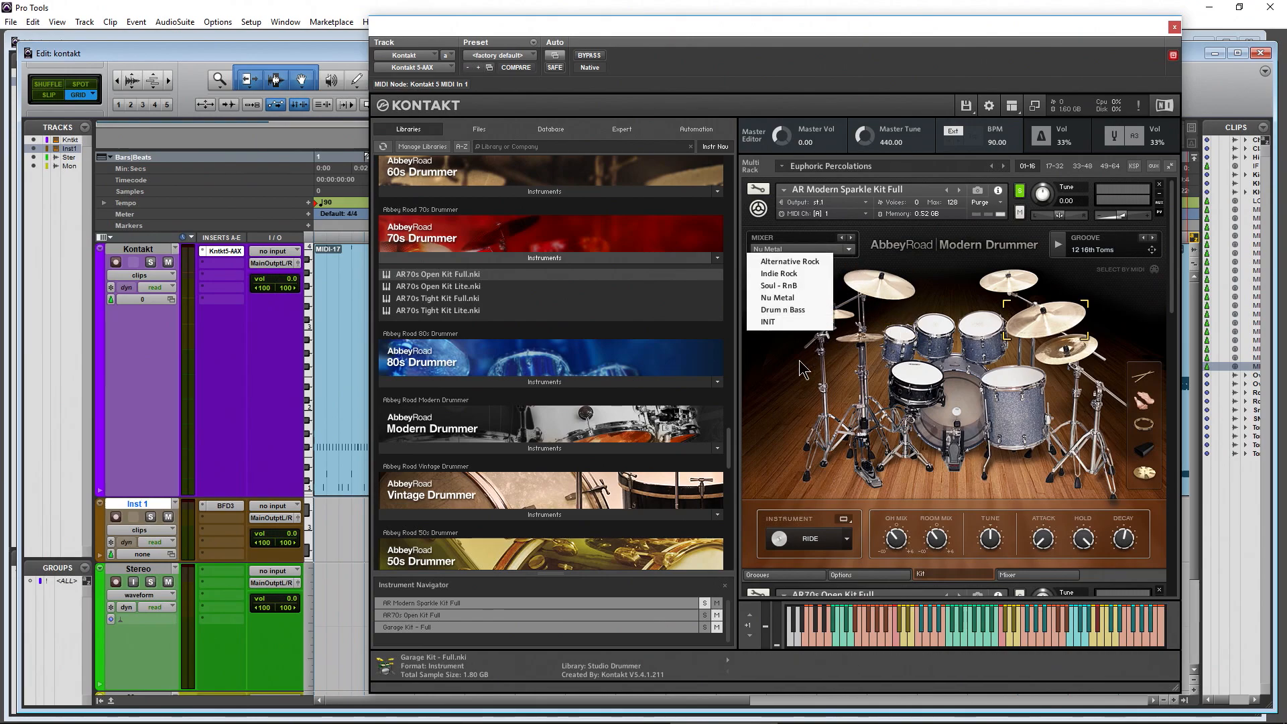
mouse_move(789, 285)
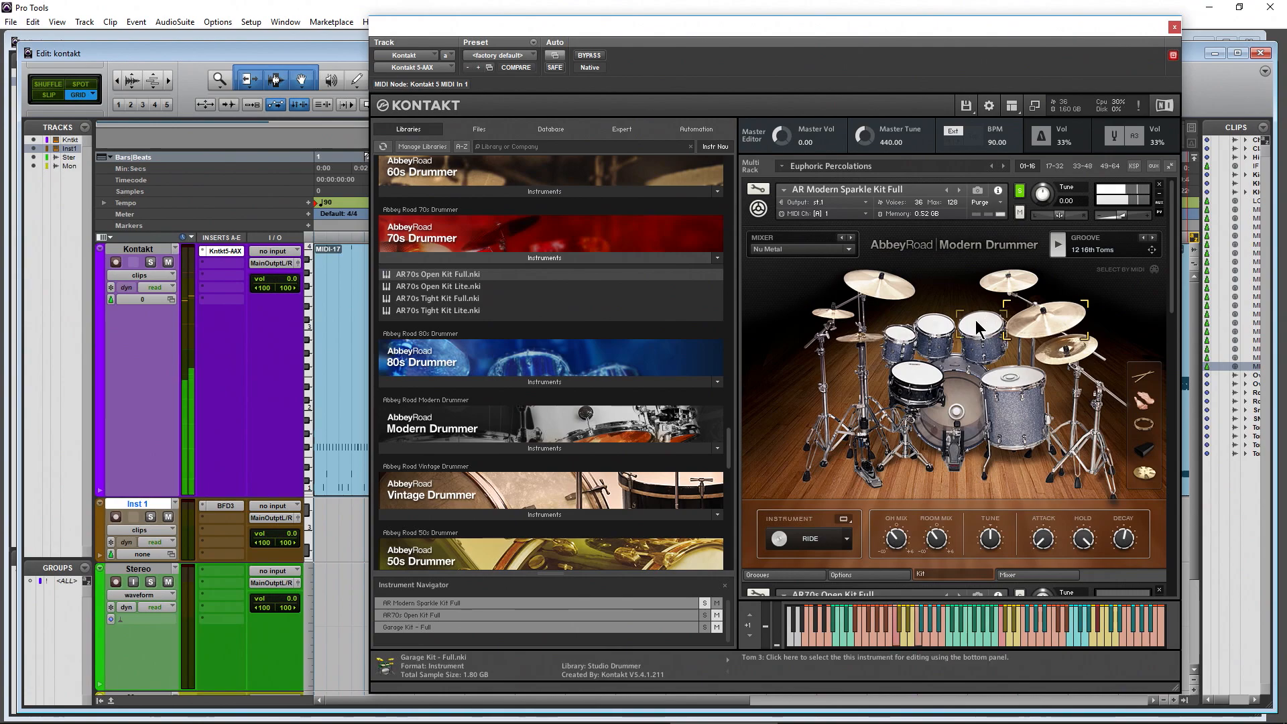
left_click(1014, 574)
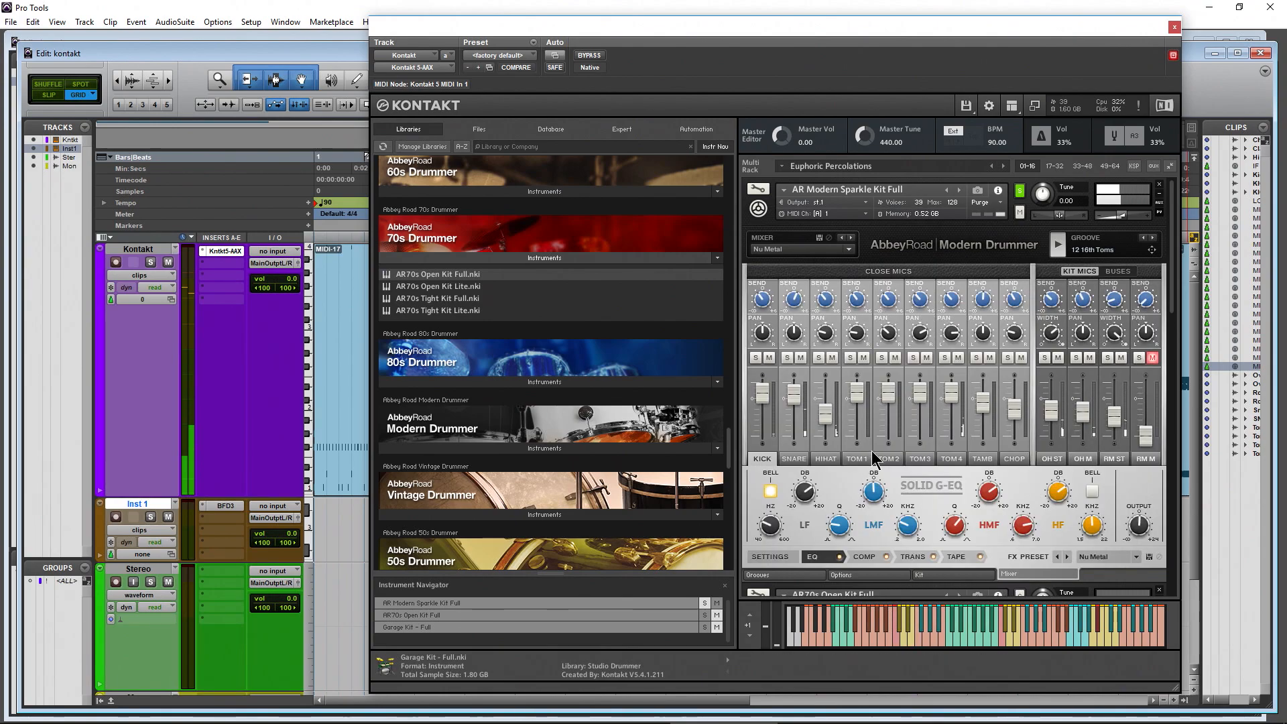
mouse_move(770, 490)
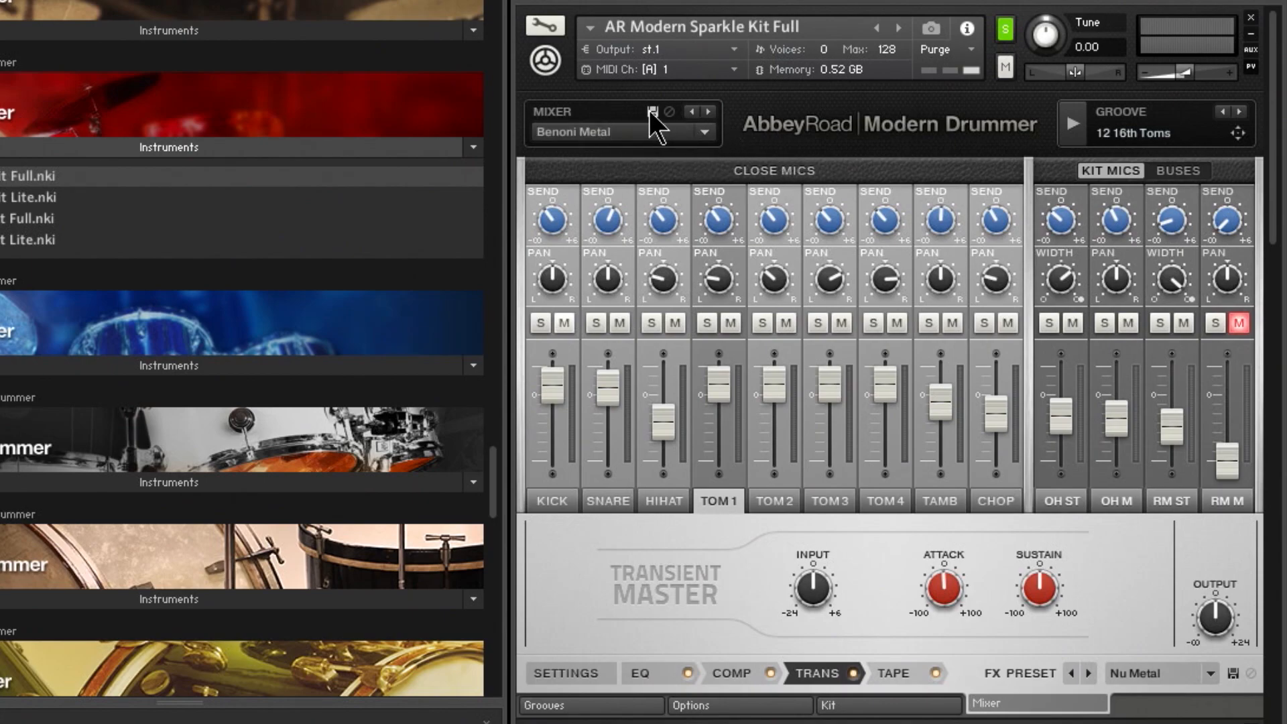
mouse_move(624, 180)
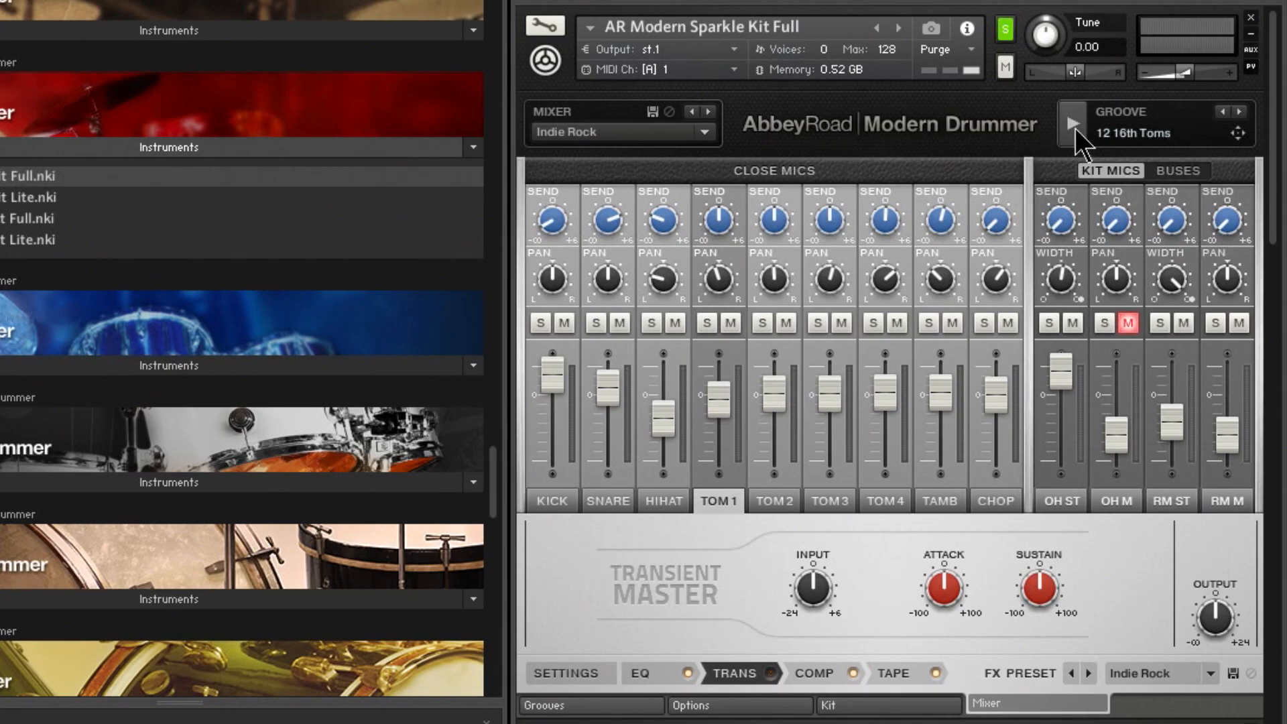
Play the 12 16th Toms groove with the Indie Rock mix, then return to the kit.
left_click(1072, 123)
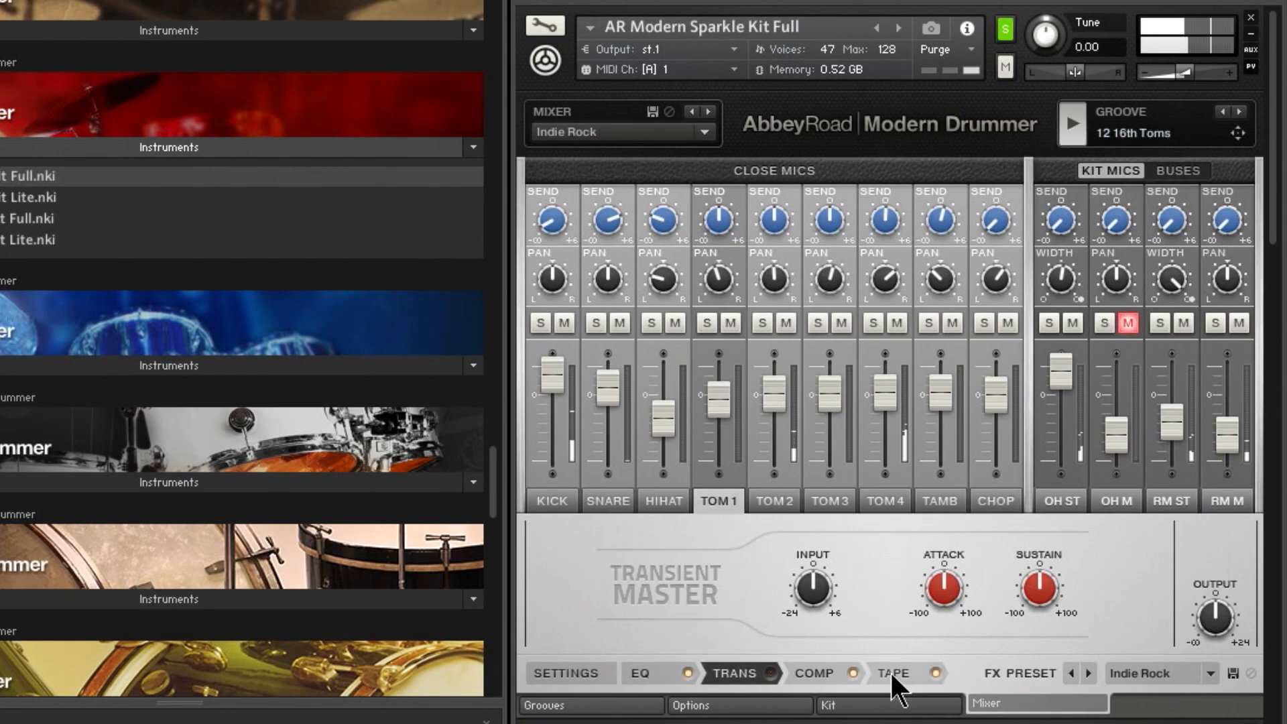
left_click(888, 704)
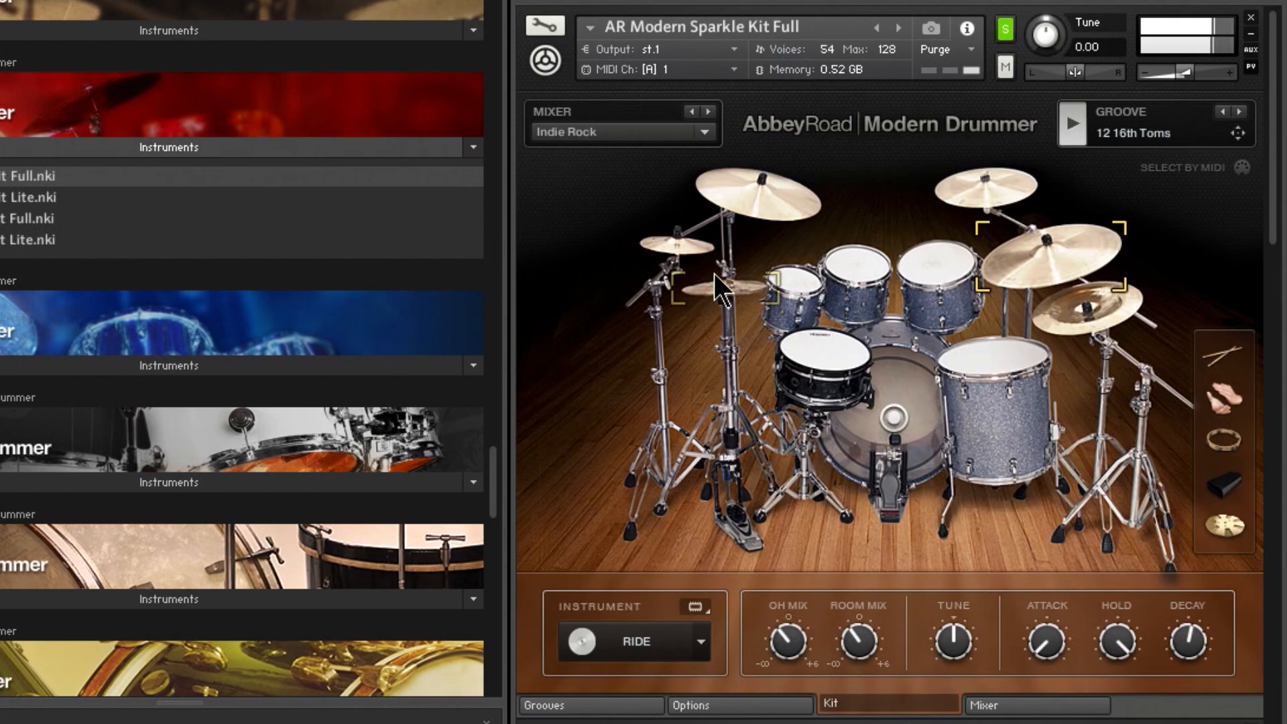
Step past Soul - RnB and Nu Metal to Benoni Metal and hit drums to hear it.
left_click(703, 132)
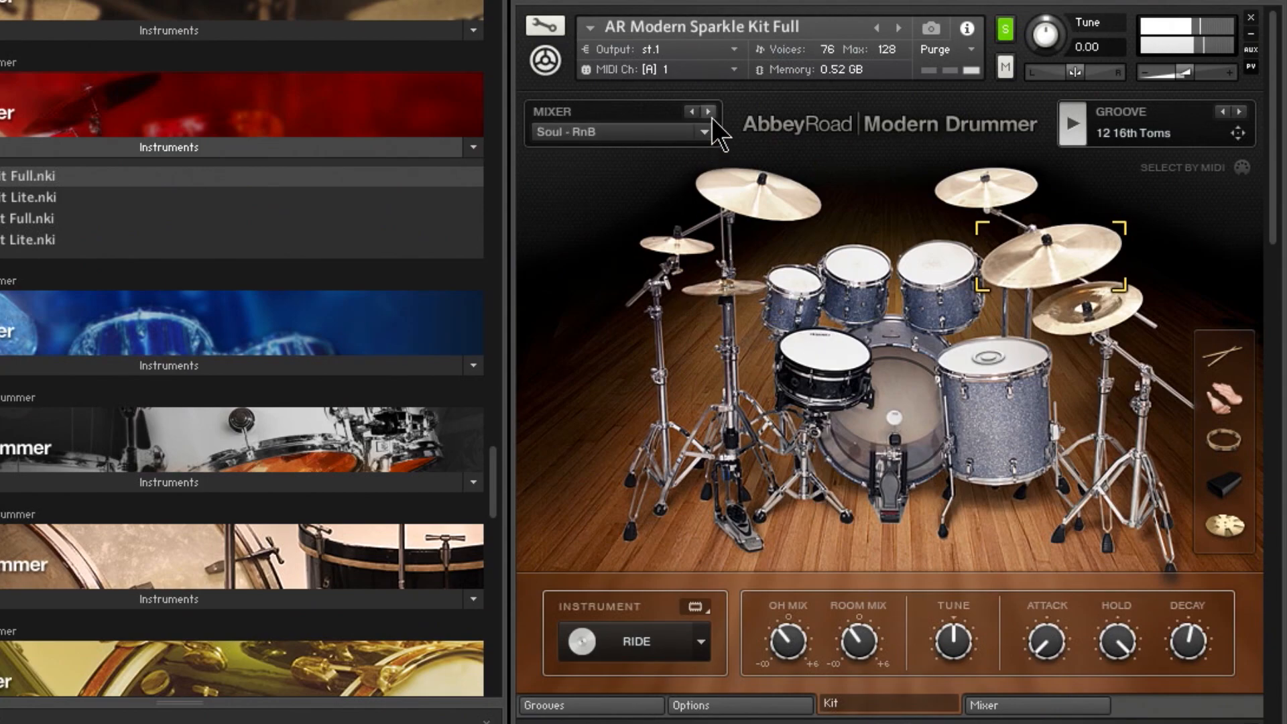
left_click(702, 132)
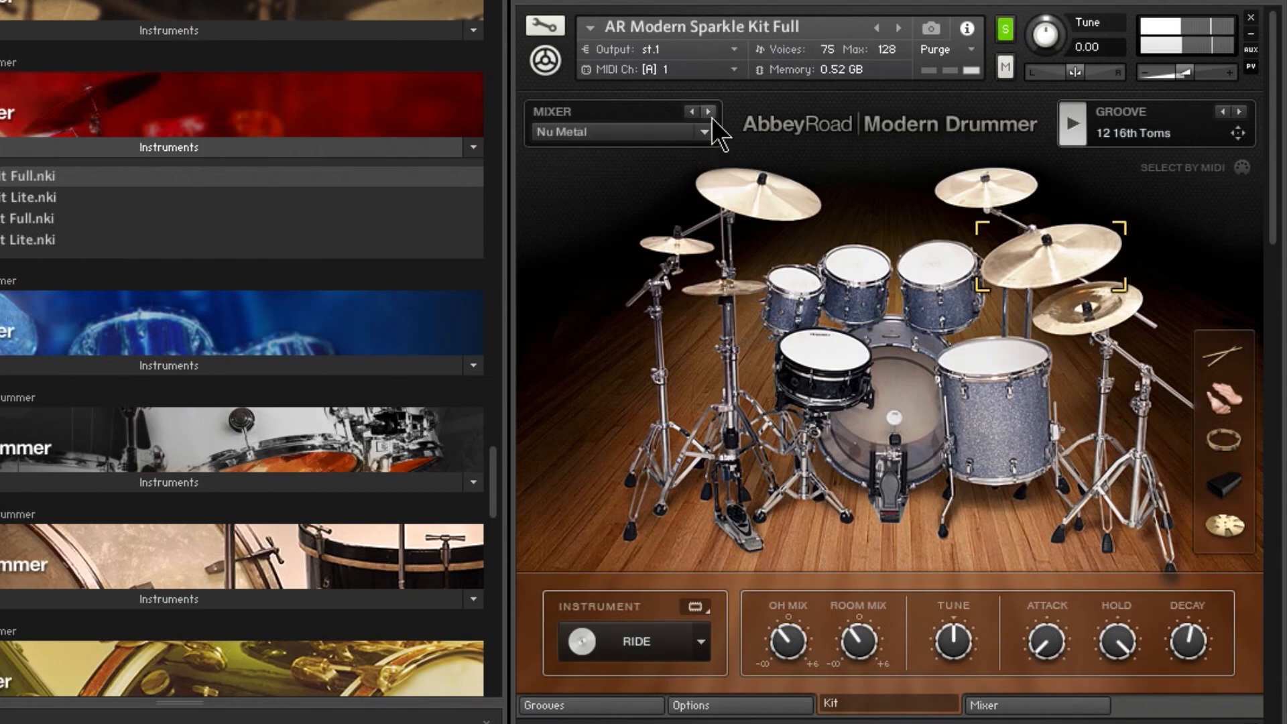
left_click(702, 132)
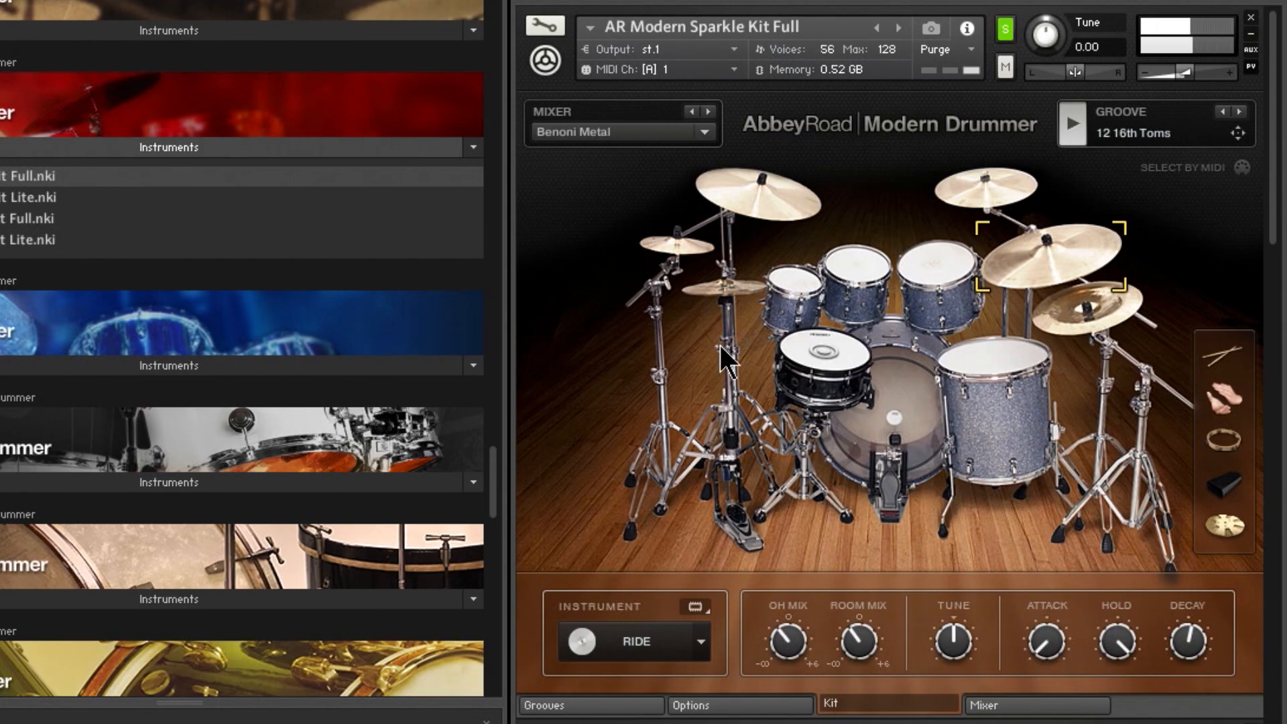
left_click(822, 374)
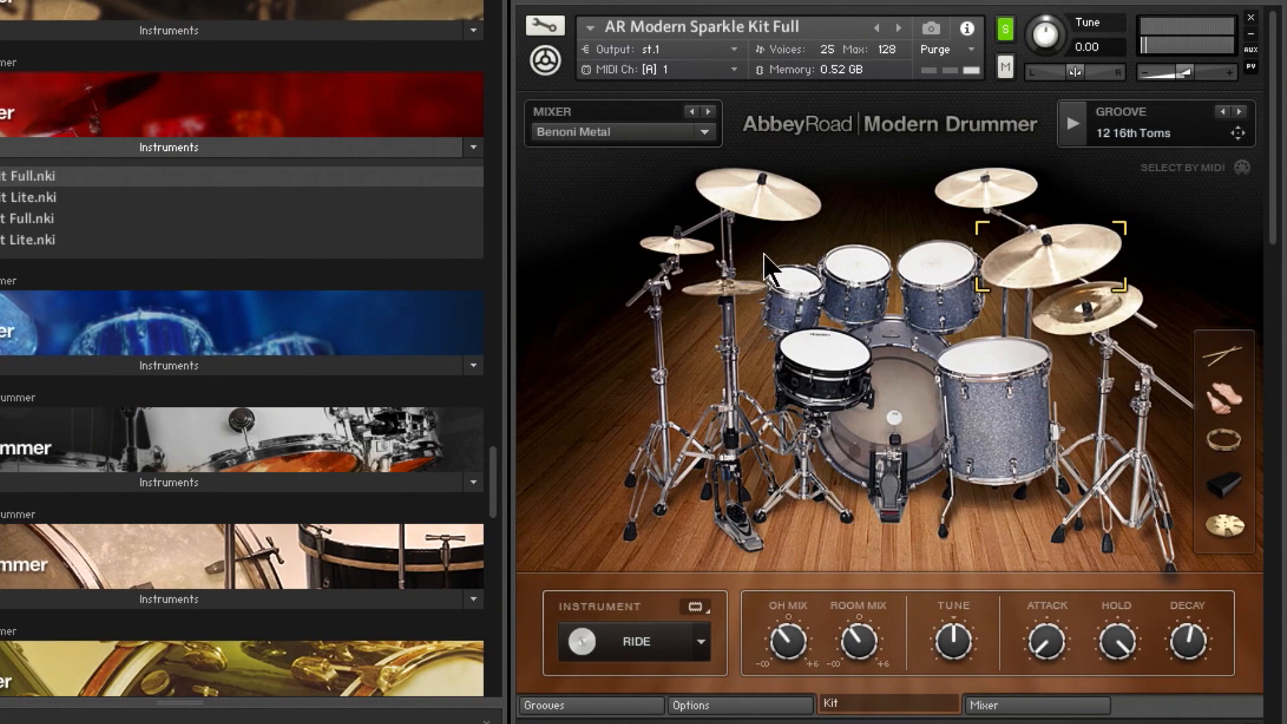
left_click(719, 132)
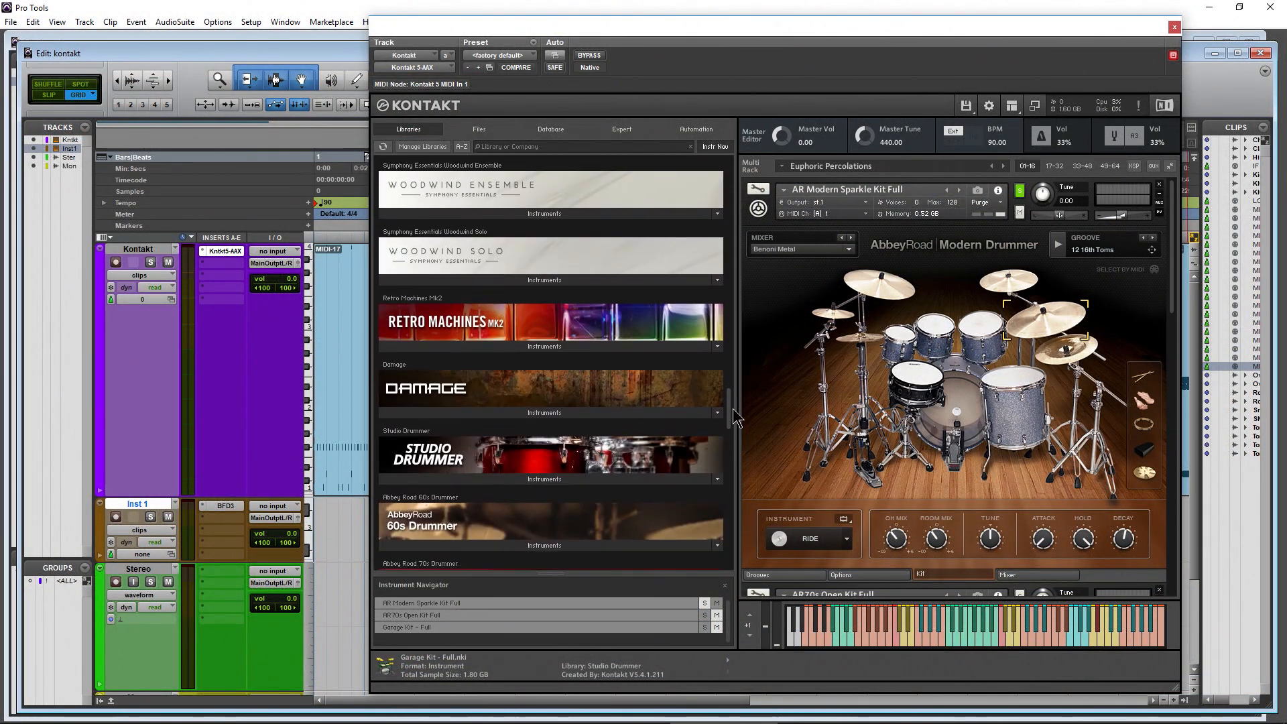
Show the Modern Drummer mixer and FX routing settings, then open Kontakt's outputs panel.
scroll("down", 3)
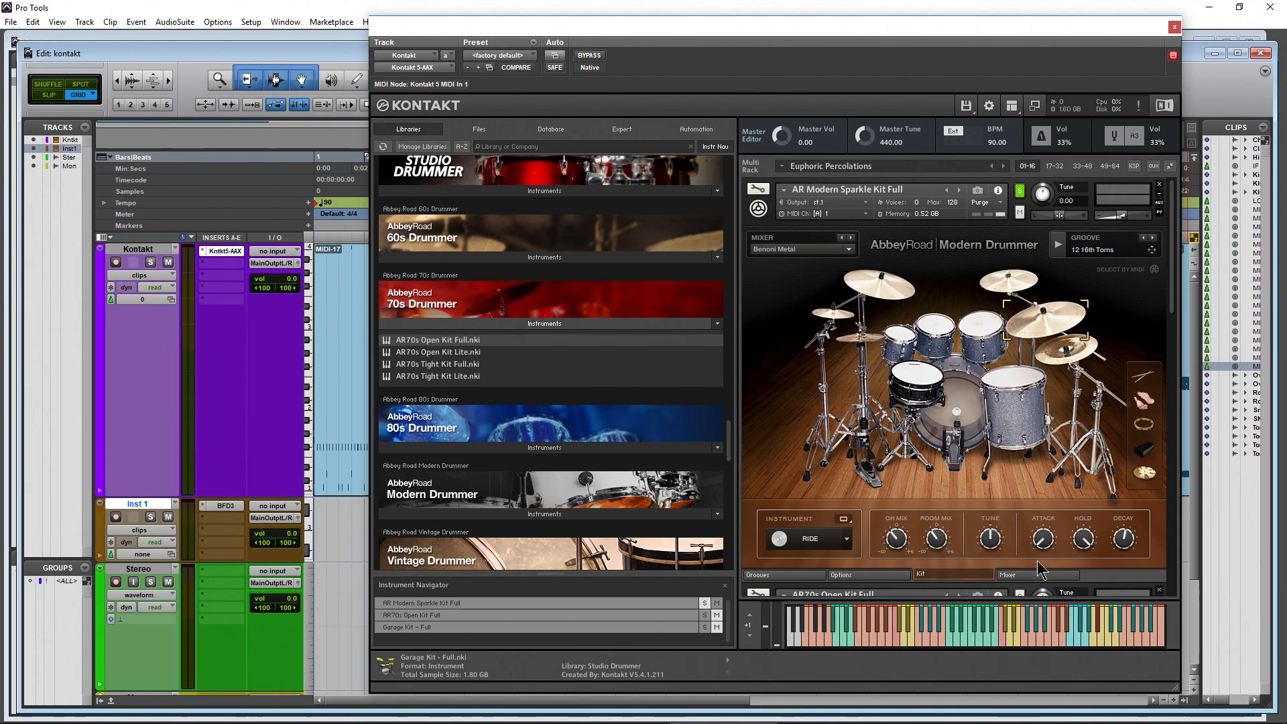
left_click(1007, 574)
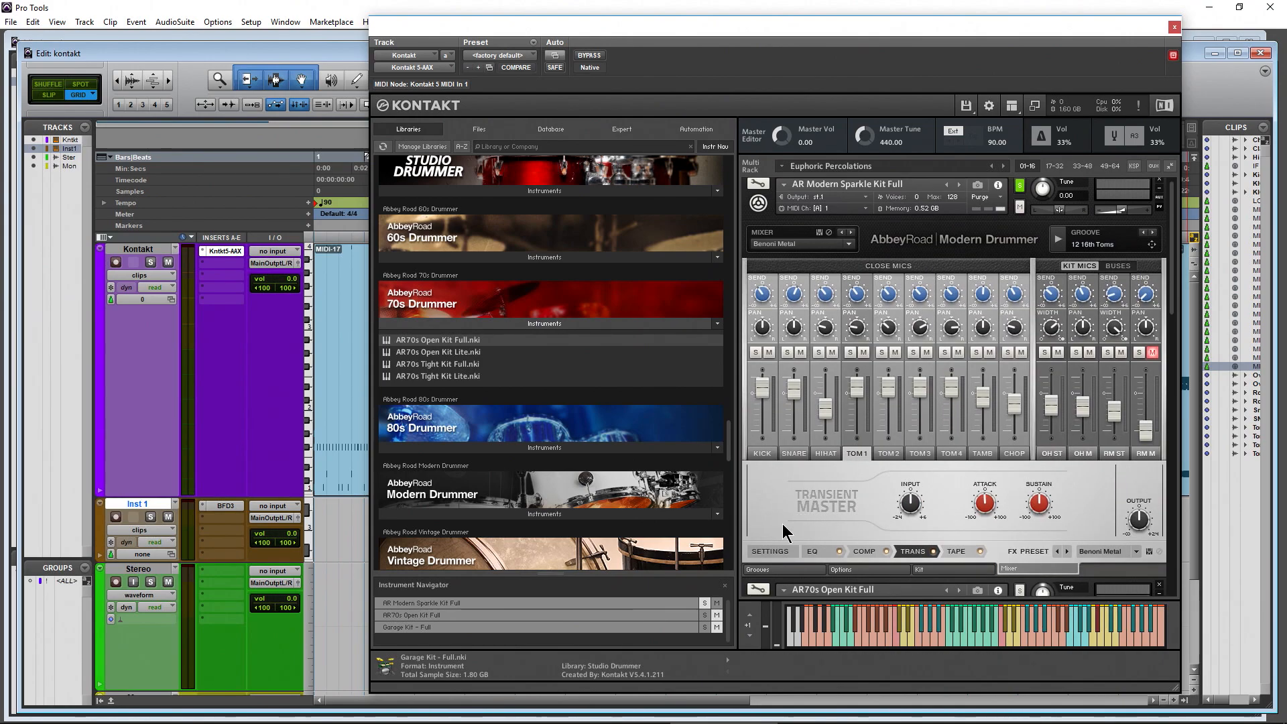
left_click(1143, 500)
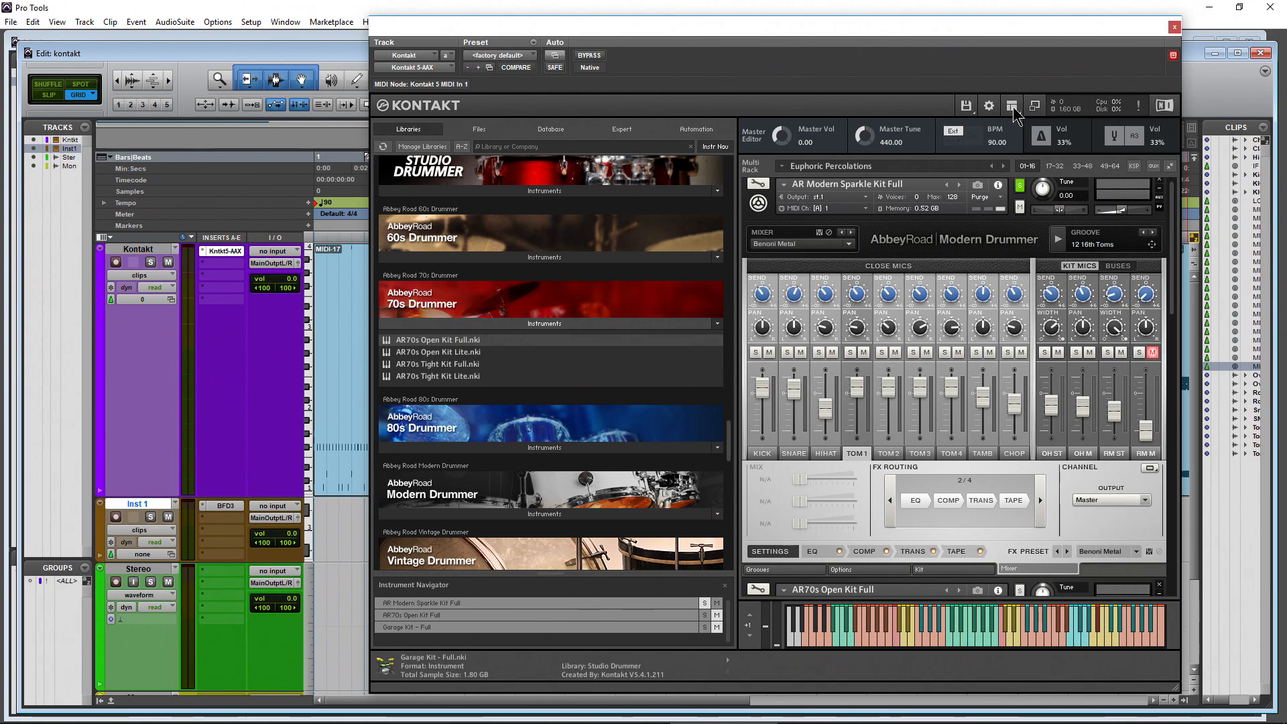
left_click(1012, 105)
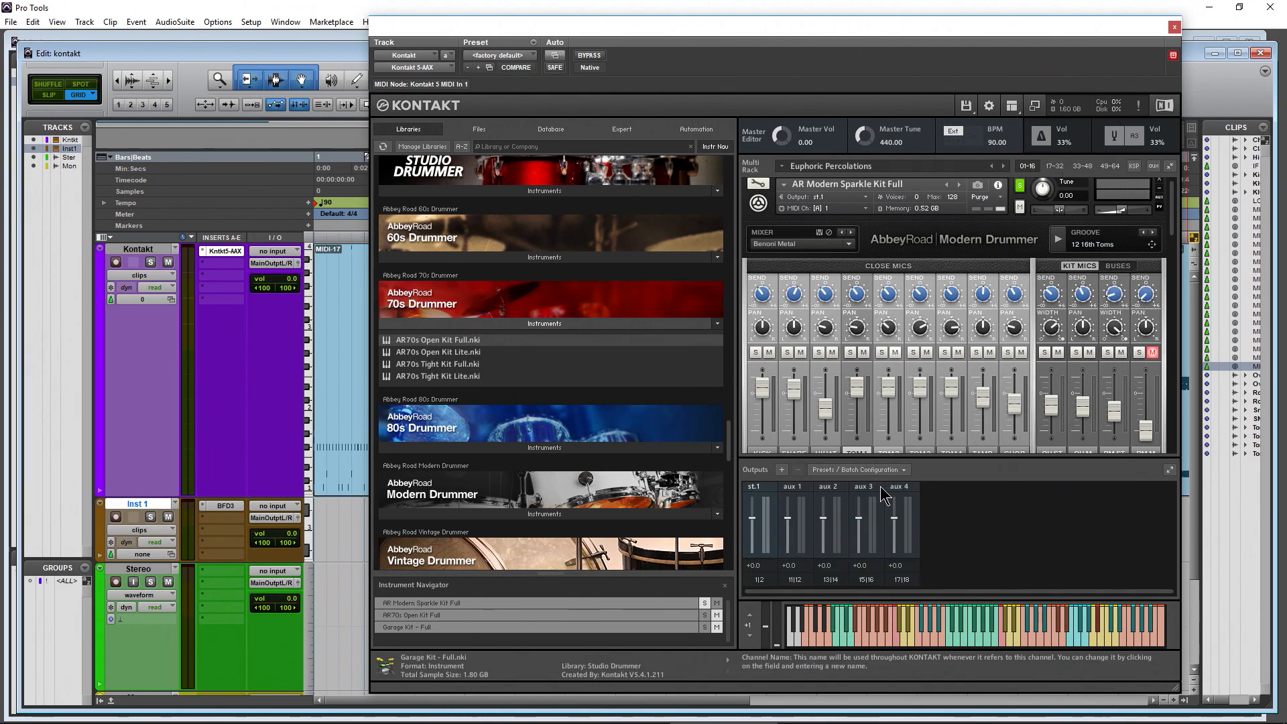